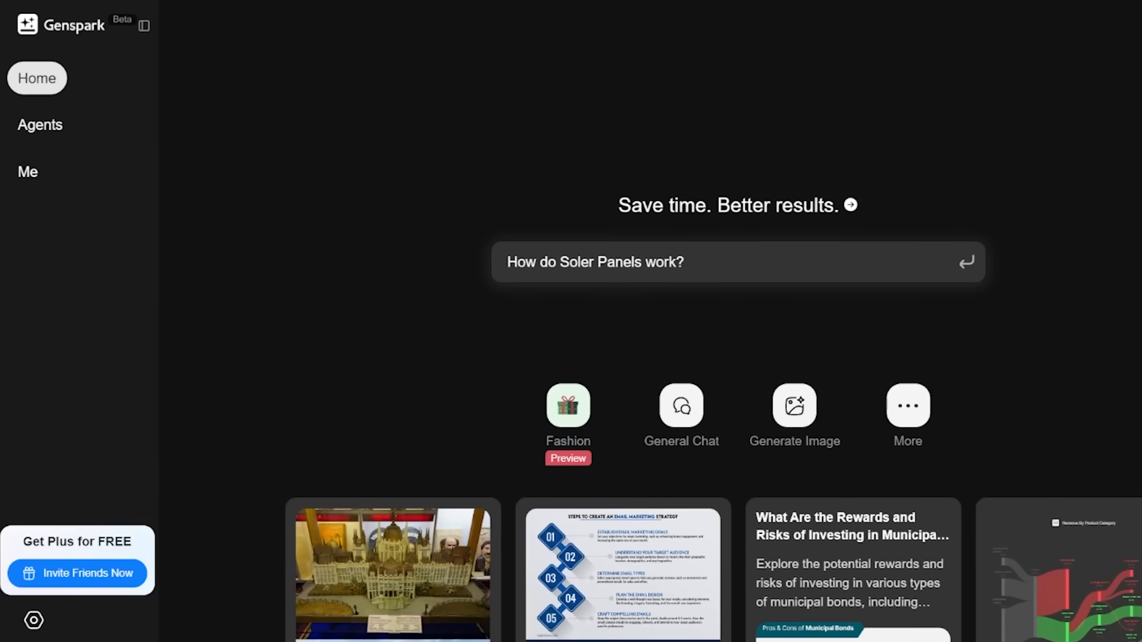
Submit the question about how solar panels work and read the Direct Answer by AI
scroll(down, 3)
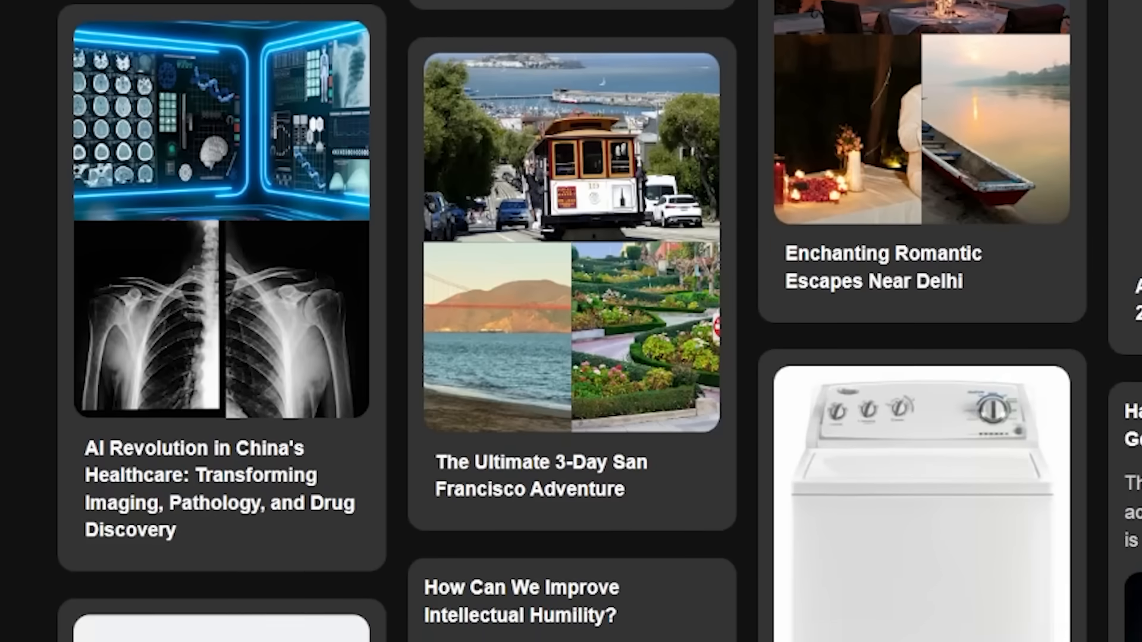
scroll(down, 3)
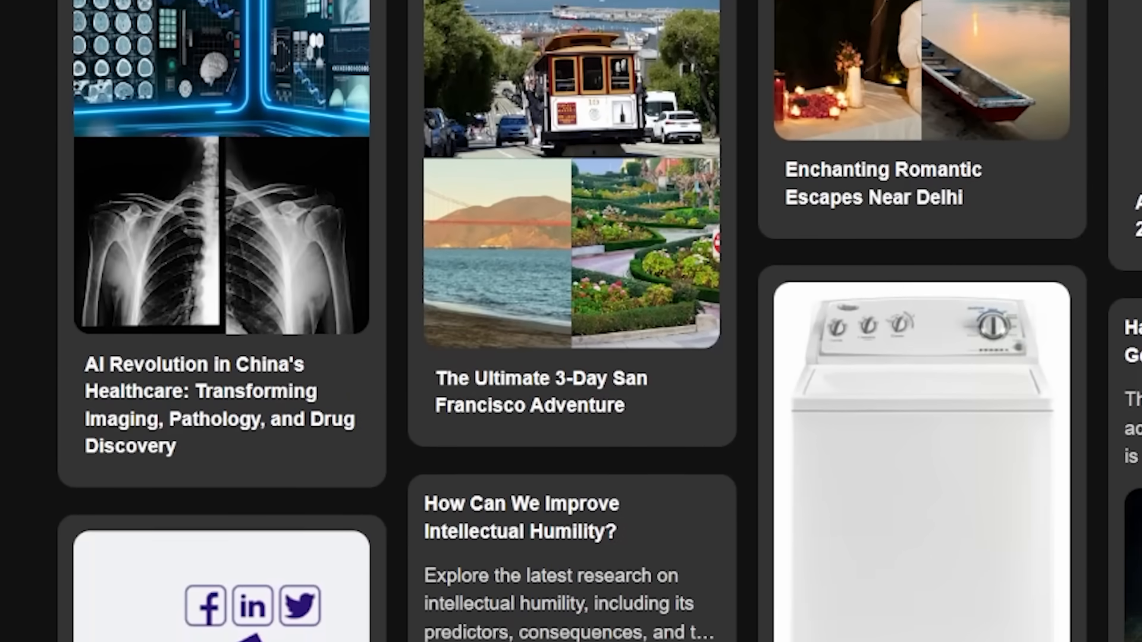
scroll(down, 3)
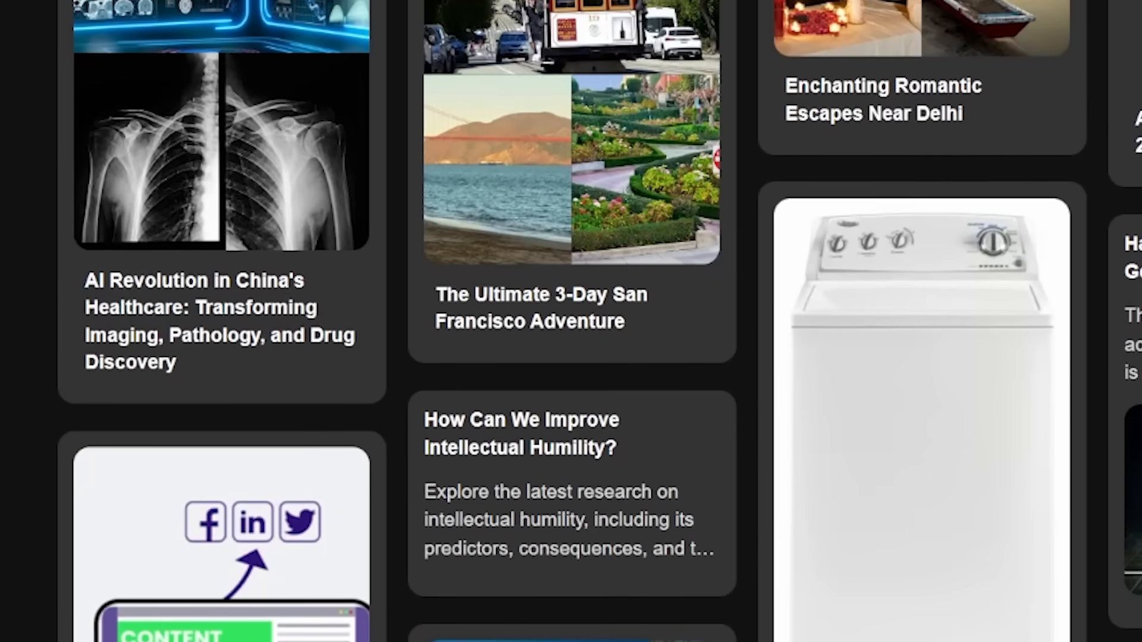
scroll(down, 3)
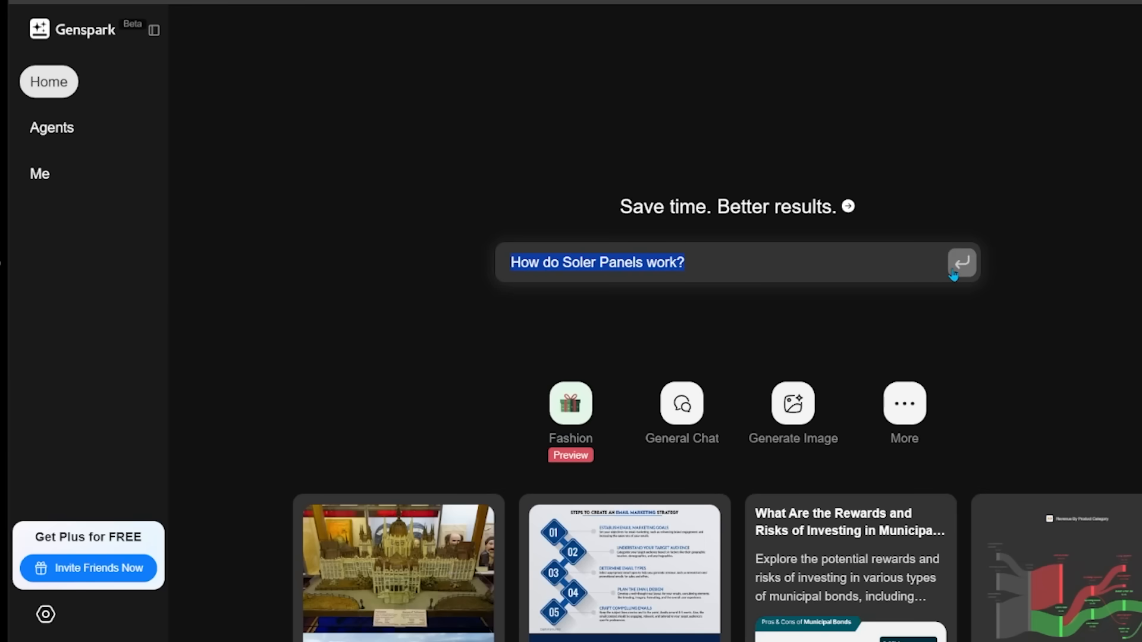
click(961, 261)
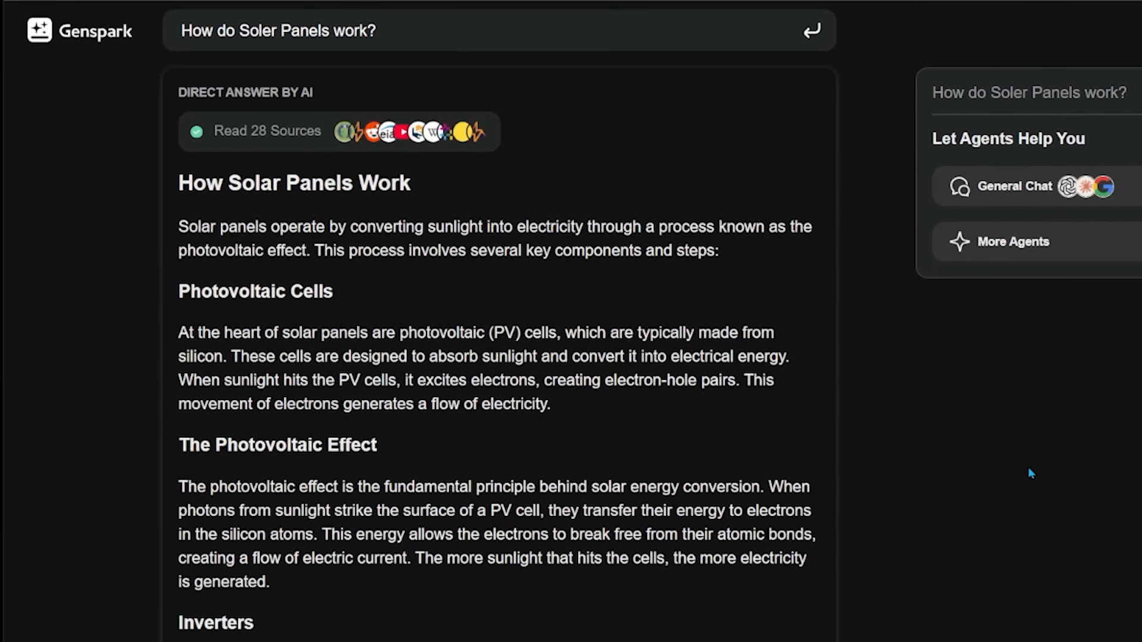
scroll(down, 3)
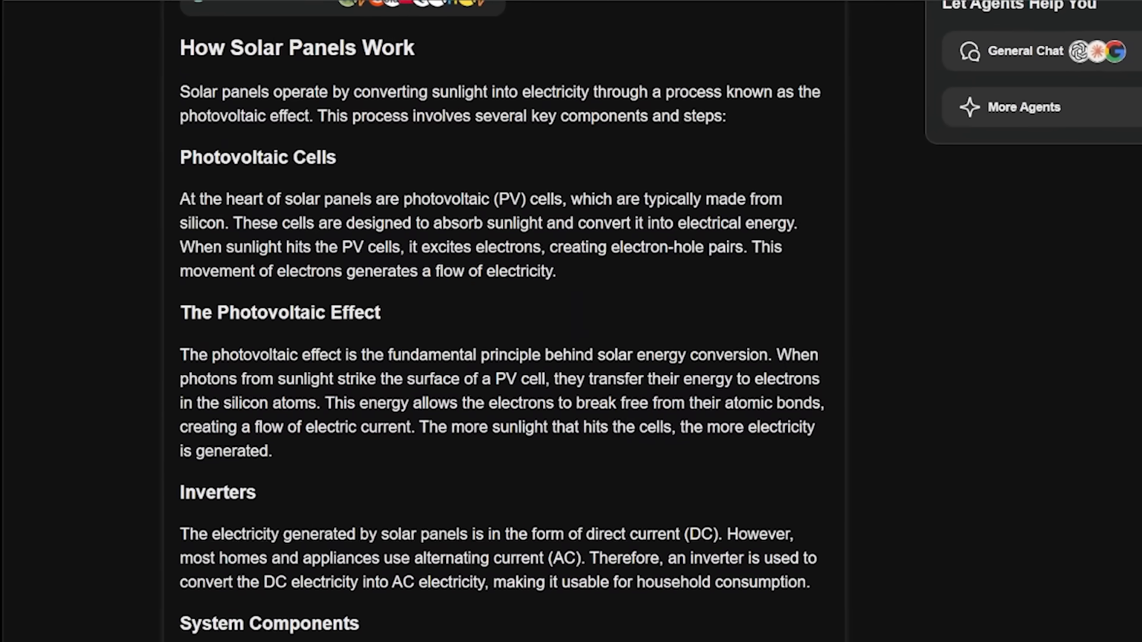
scroll(down, 3)
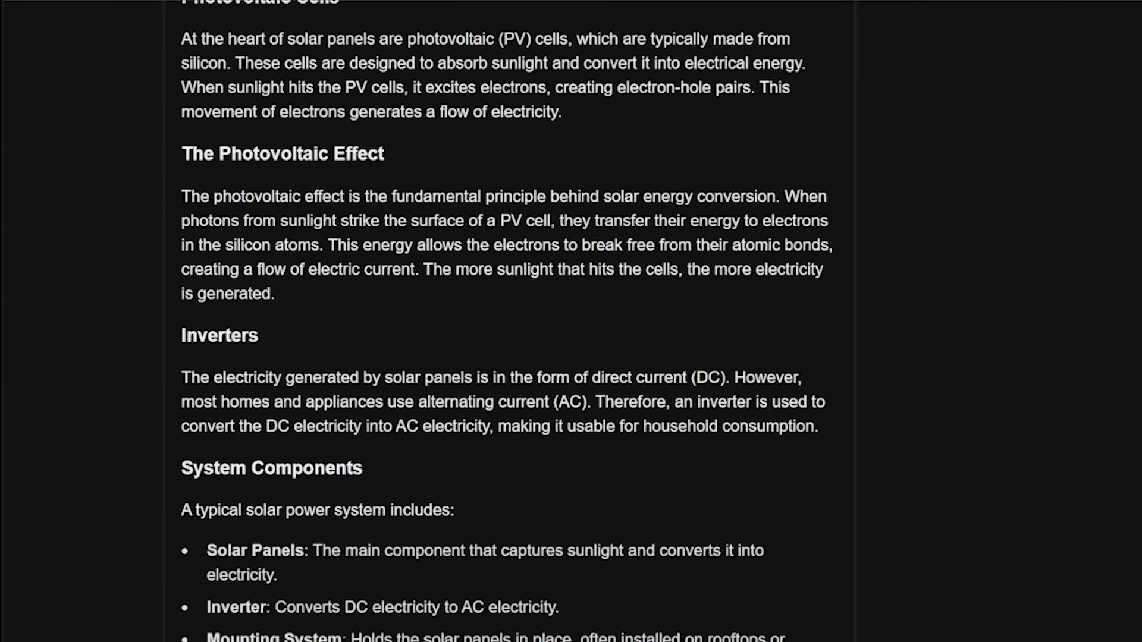
scroll(down, 3)
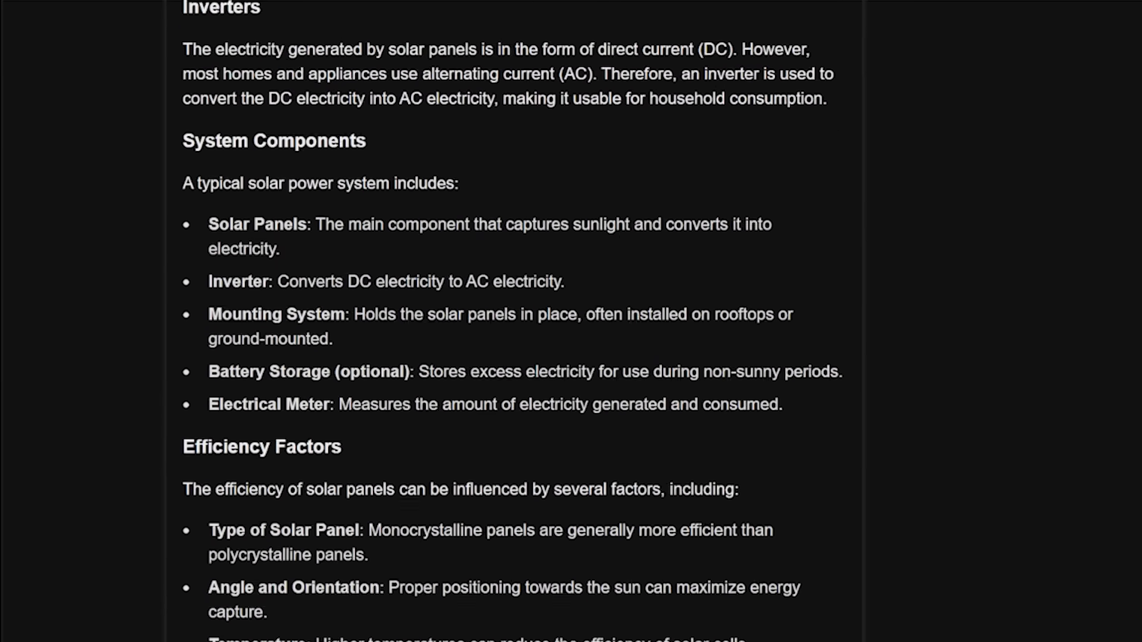
scroll(down, 3)
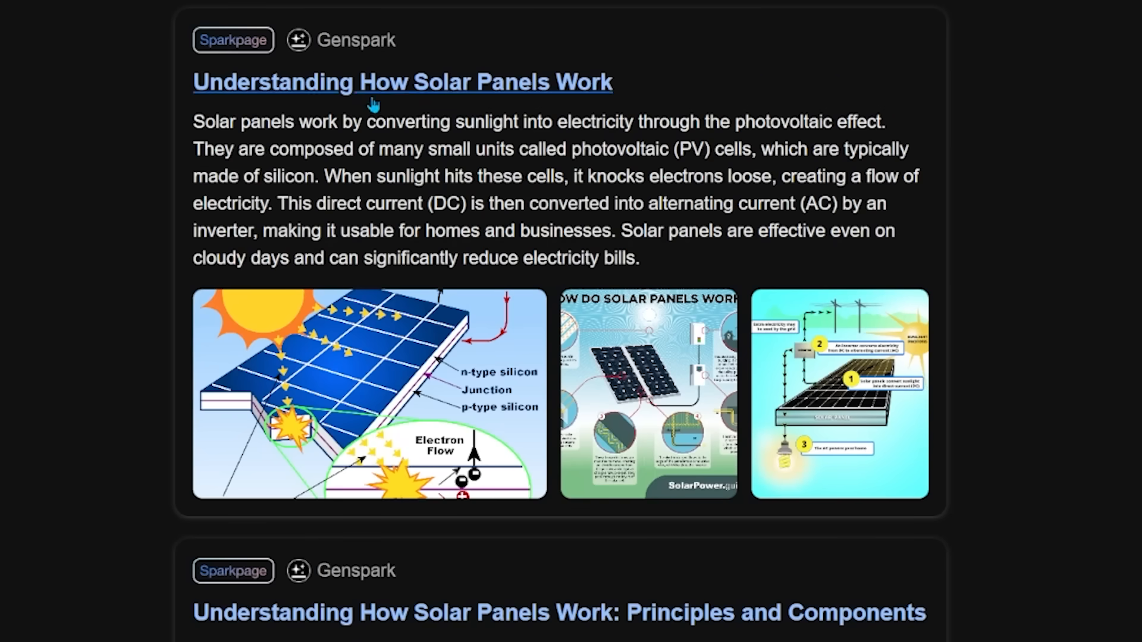
mouse_move(470, 92)
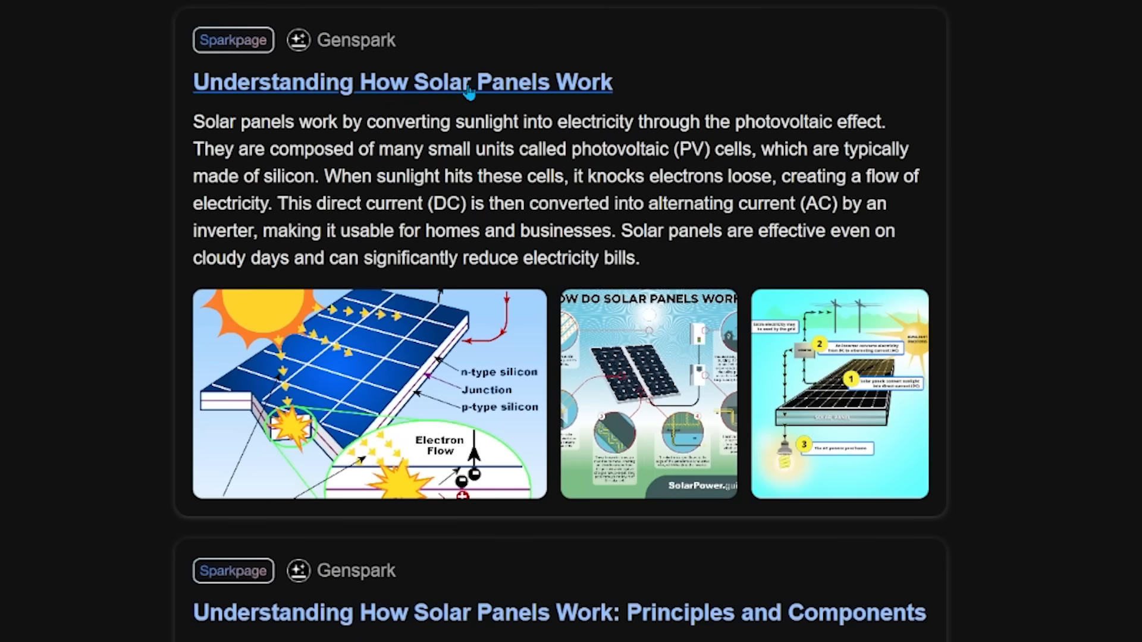
View the full 'Understanding How Solar Panels Work' Sparkpage and scroll through its content
click(401, 82)
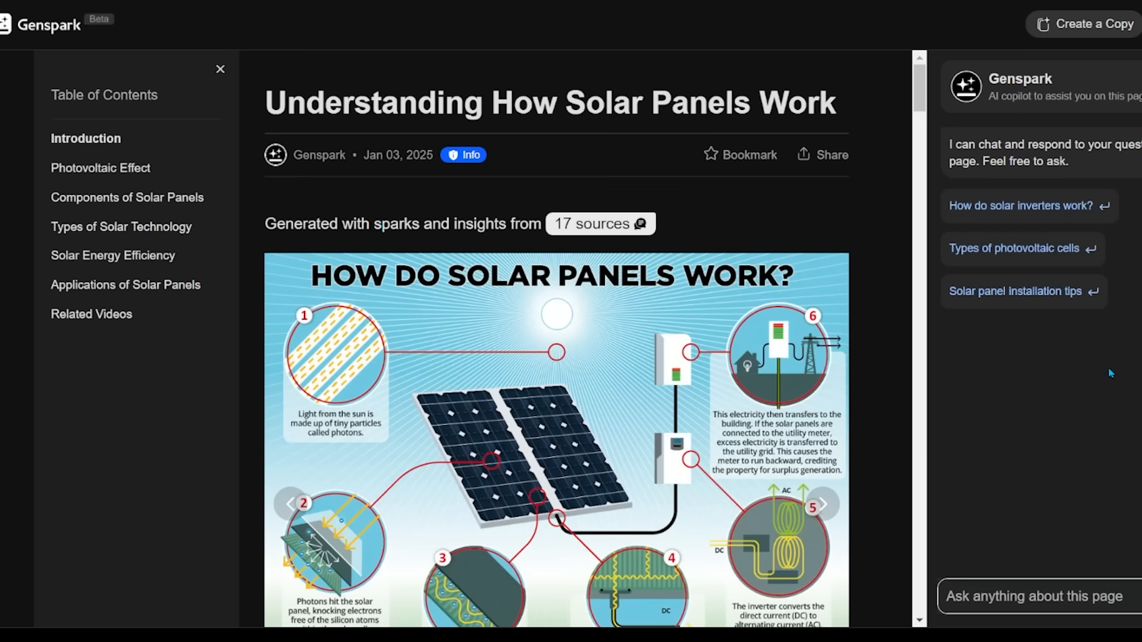
scroll(down, 3)
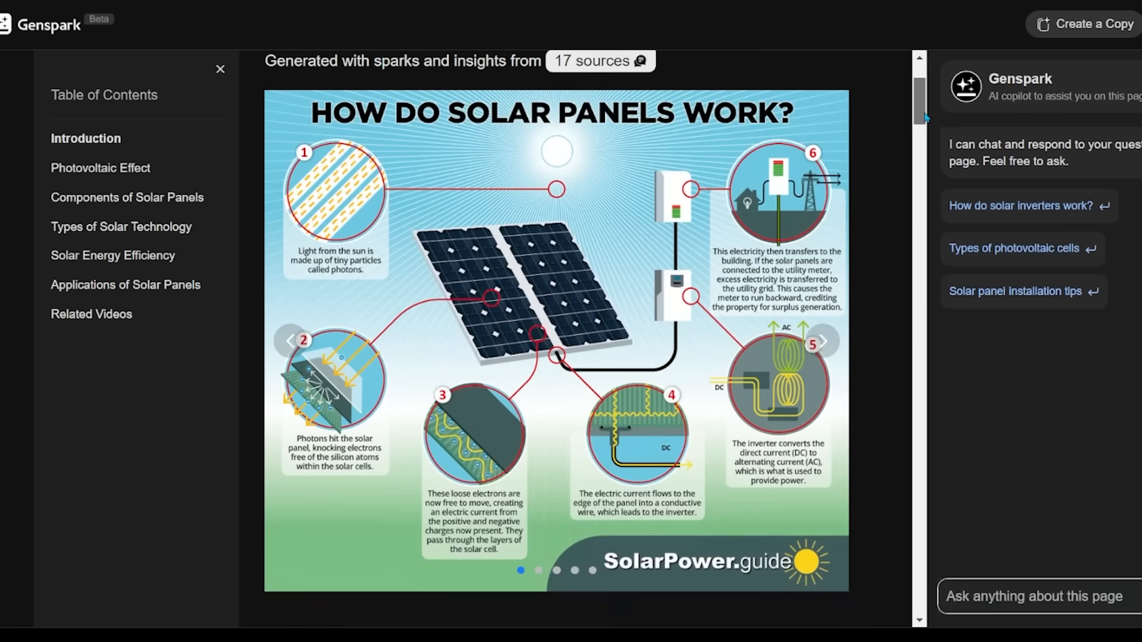
scroll(down, 3)
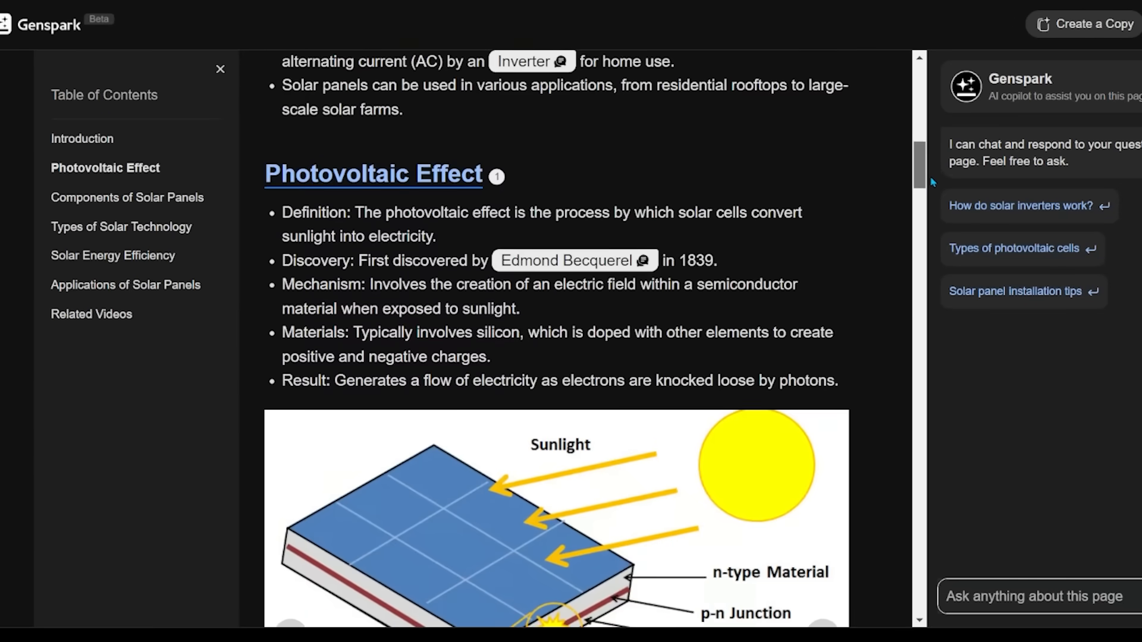
scroll(down, 3)
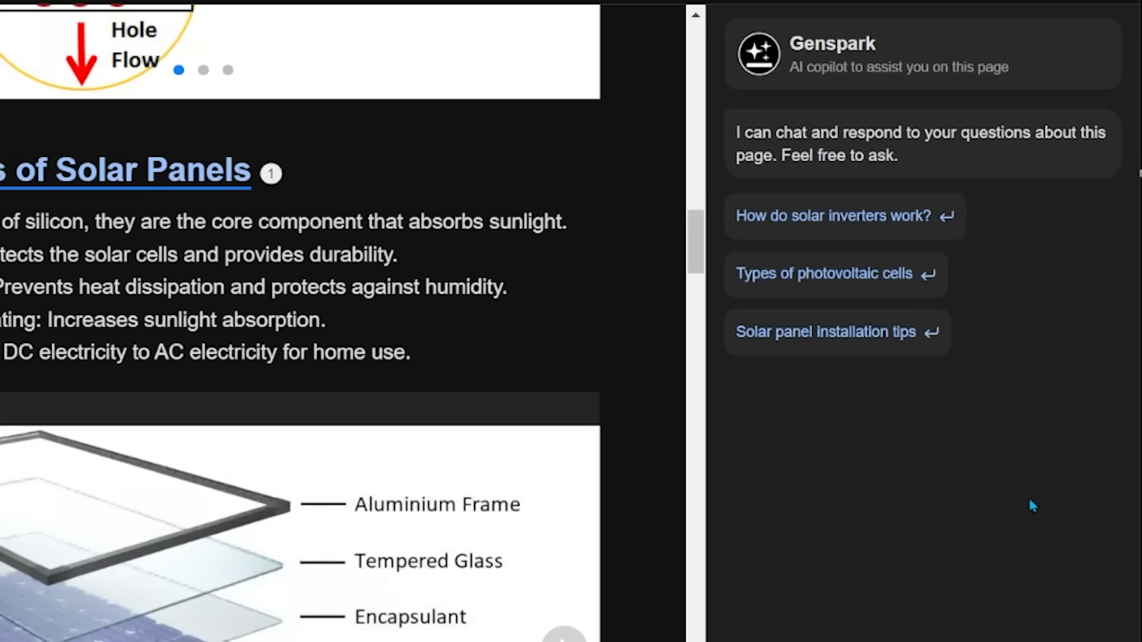
mouse_move(1023, 506)
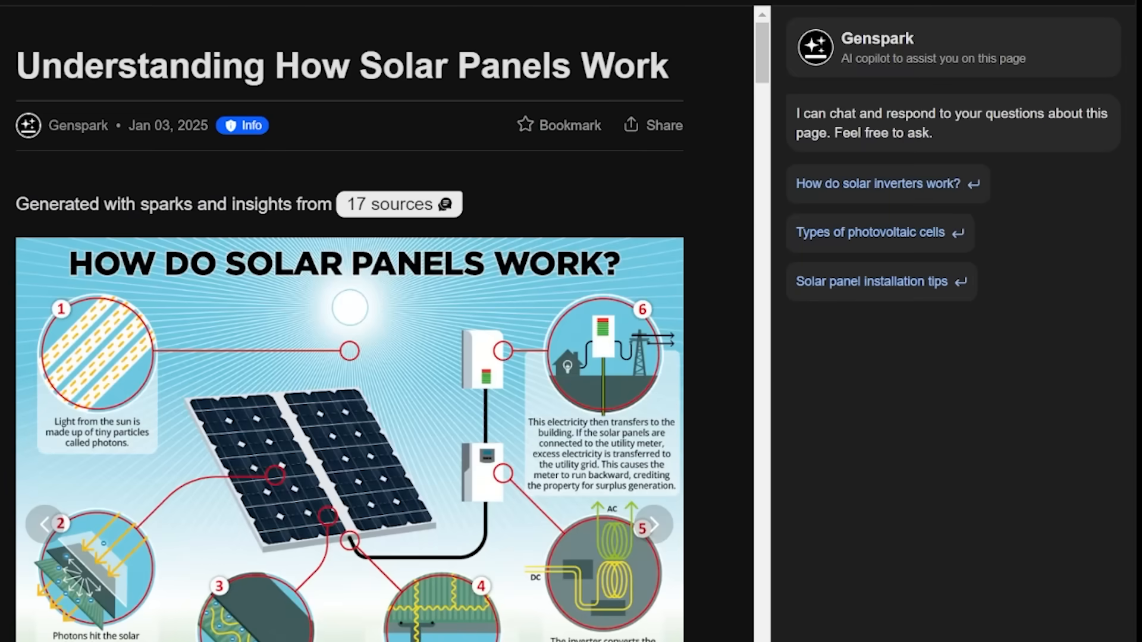
mouse_move(908, 474)
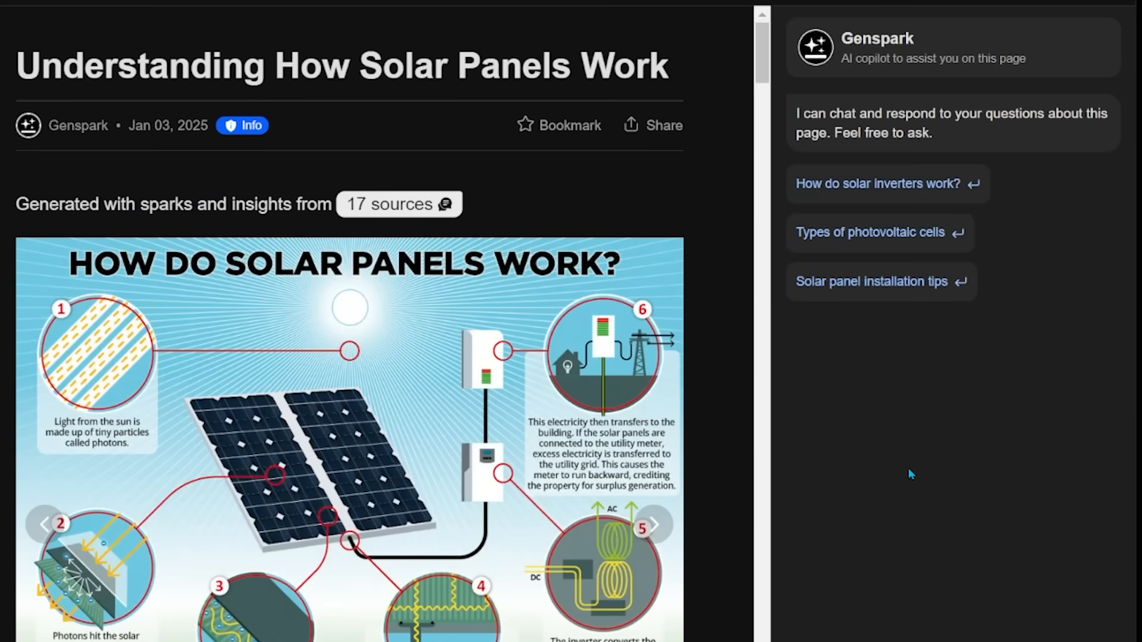
mouse_move(907, 302)
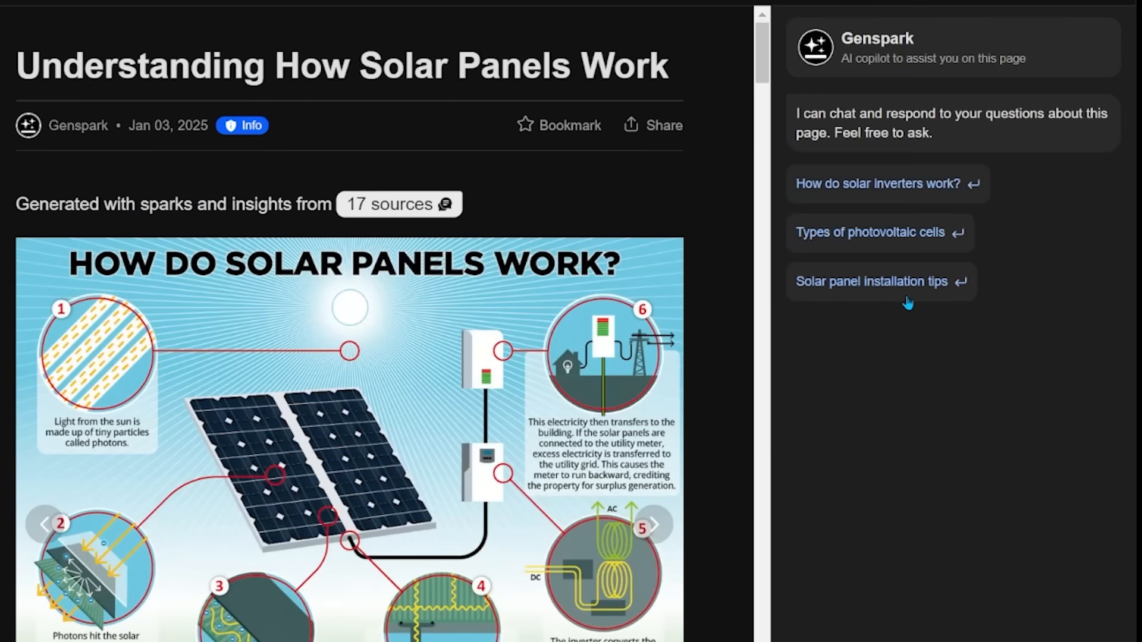
mouse_move(1026, 403)
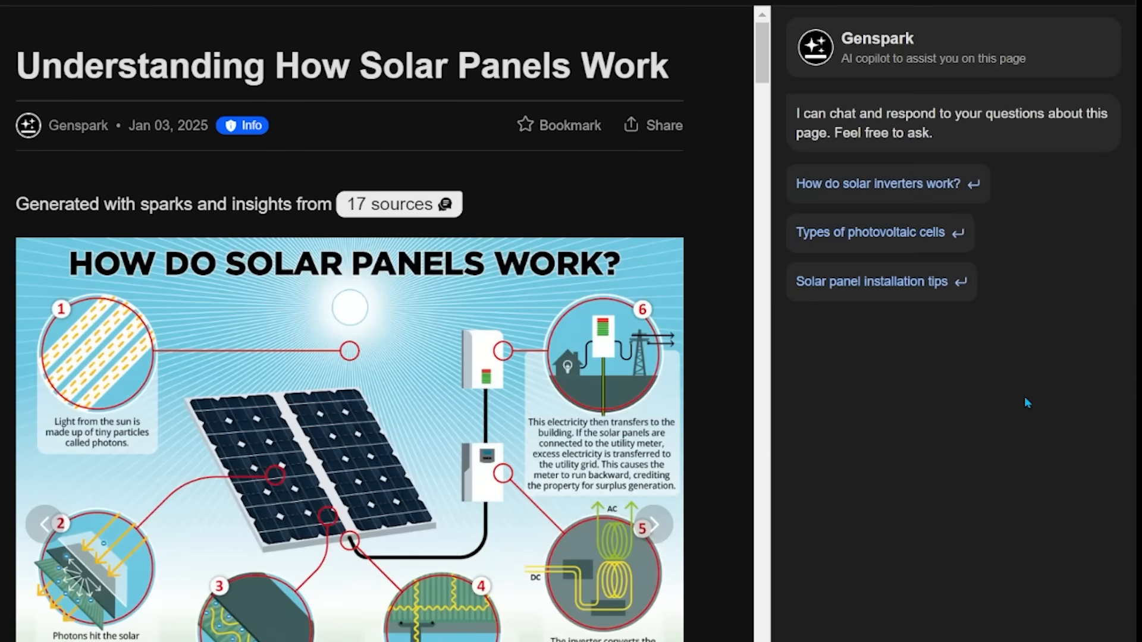
mouse_move(1053, 367)
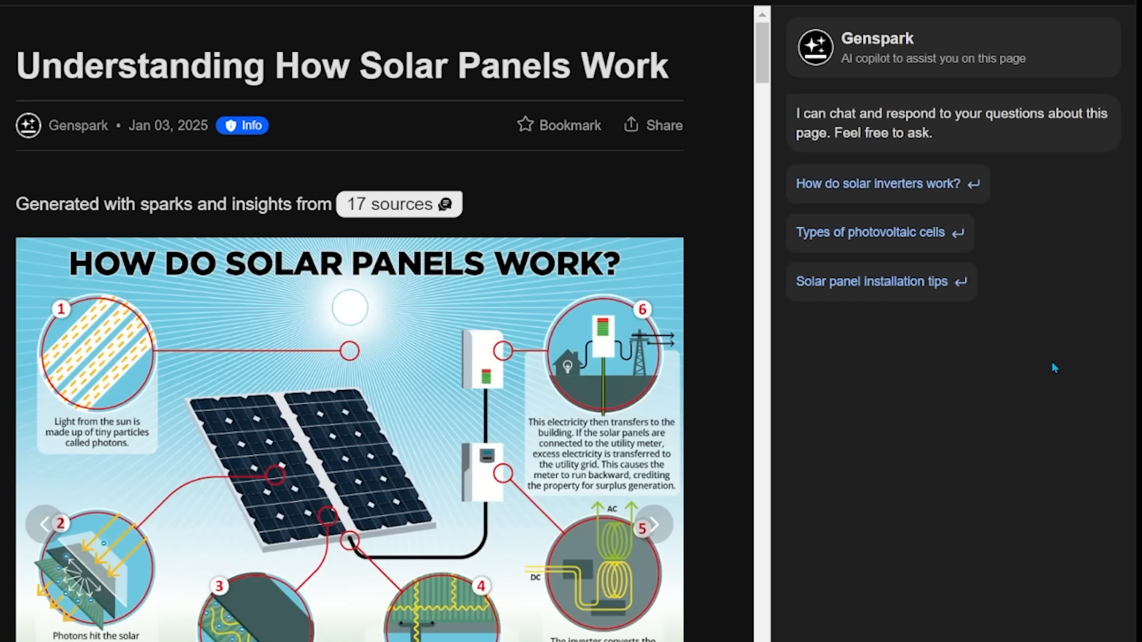
mouse_move(927, 408)
text(Solar panel maintenance tips)
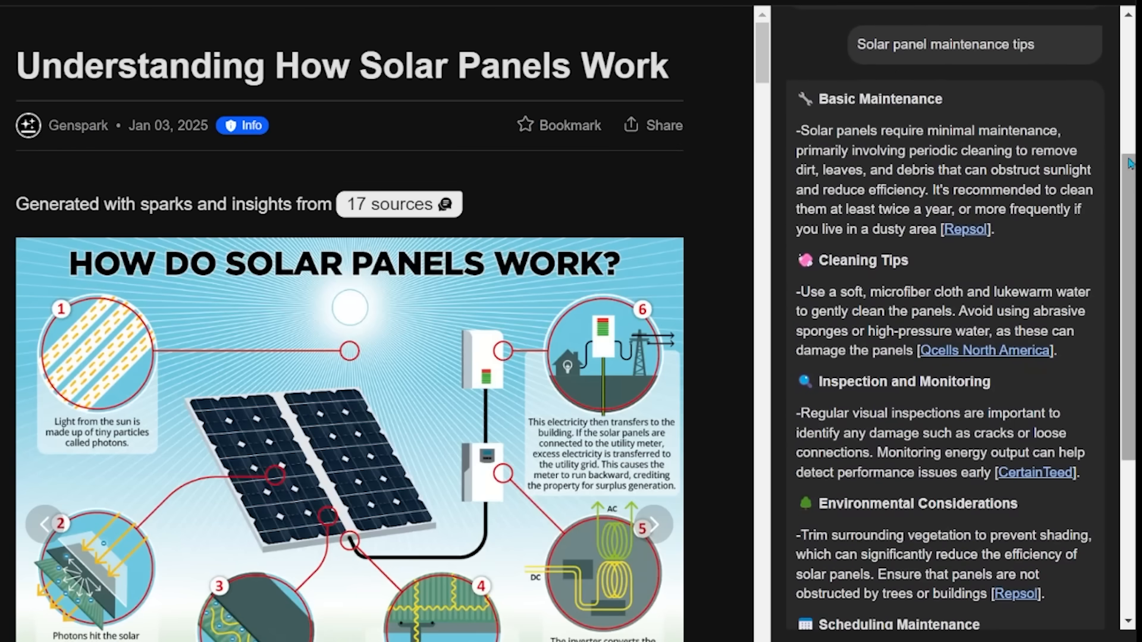
Scroll through the copilot's reply on cleaning, inspection, shading and scheduling tips
scroll(down, 3)
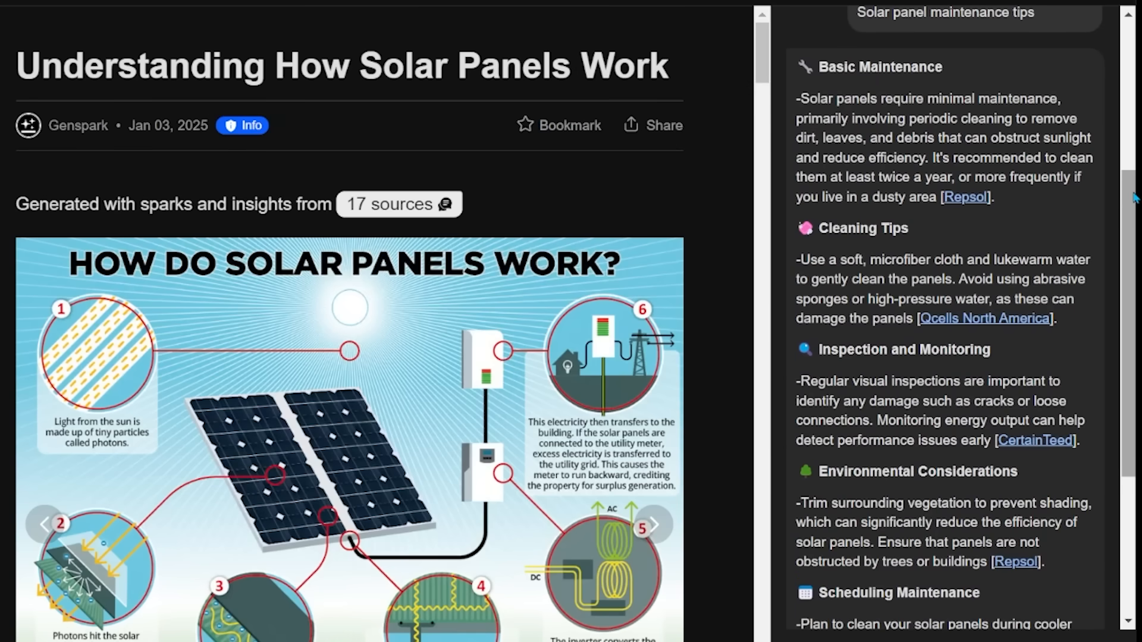
mouse_move(1085, 225)
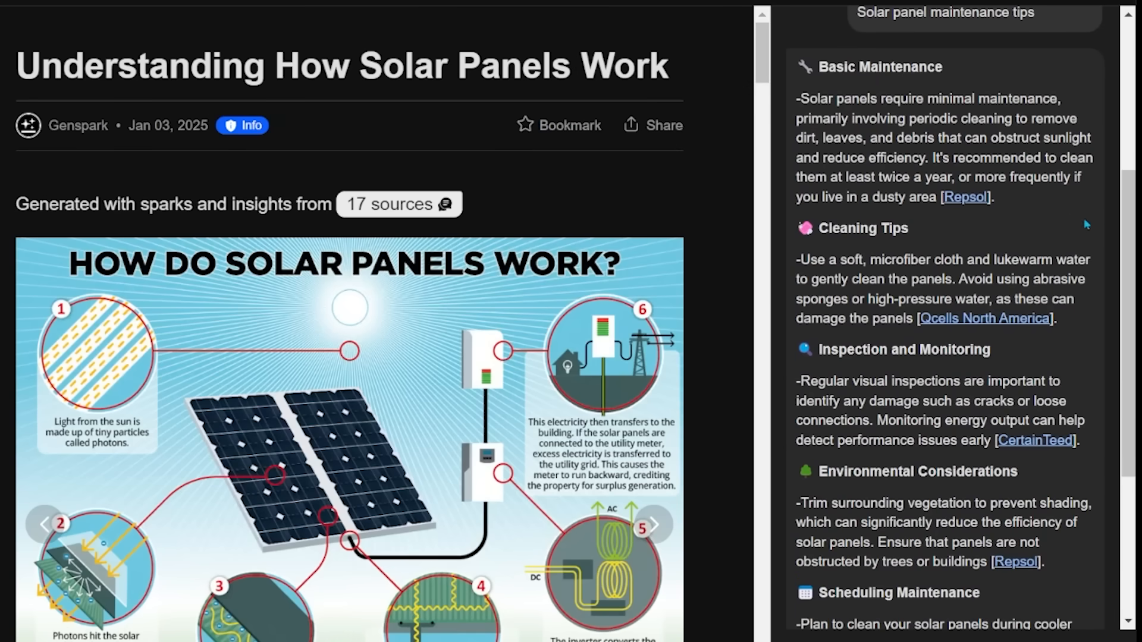
scroll(down, 3)
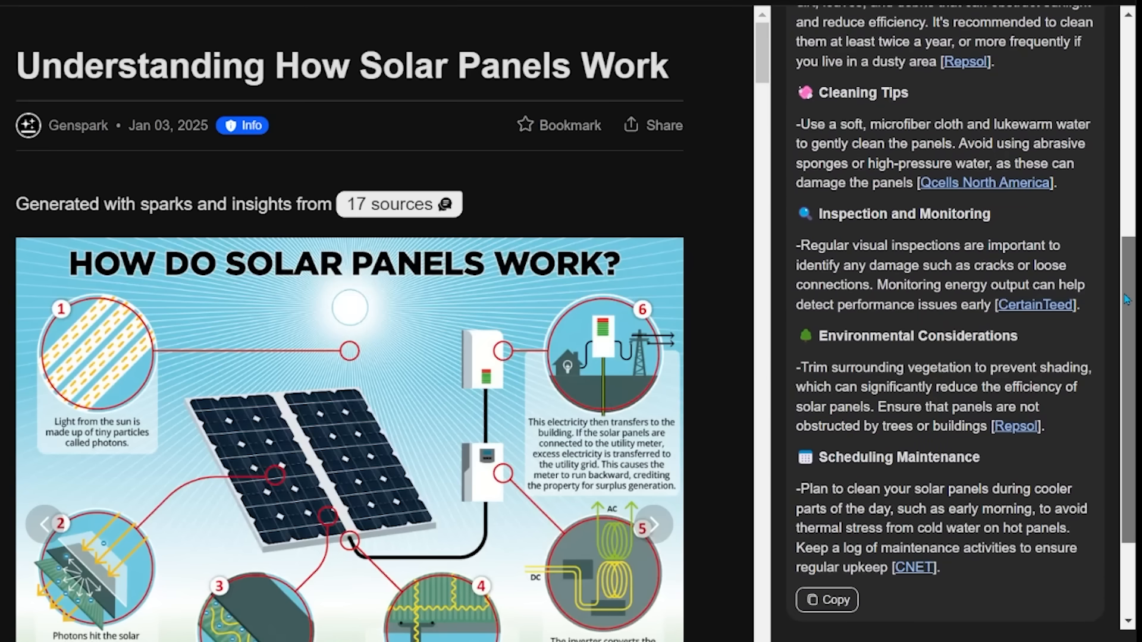
scroll(down, 3)
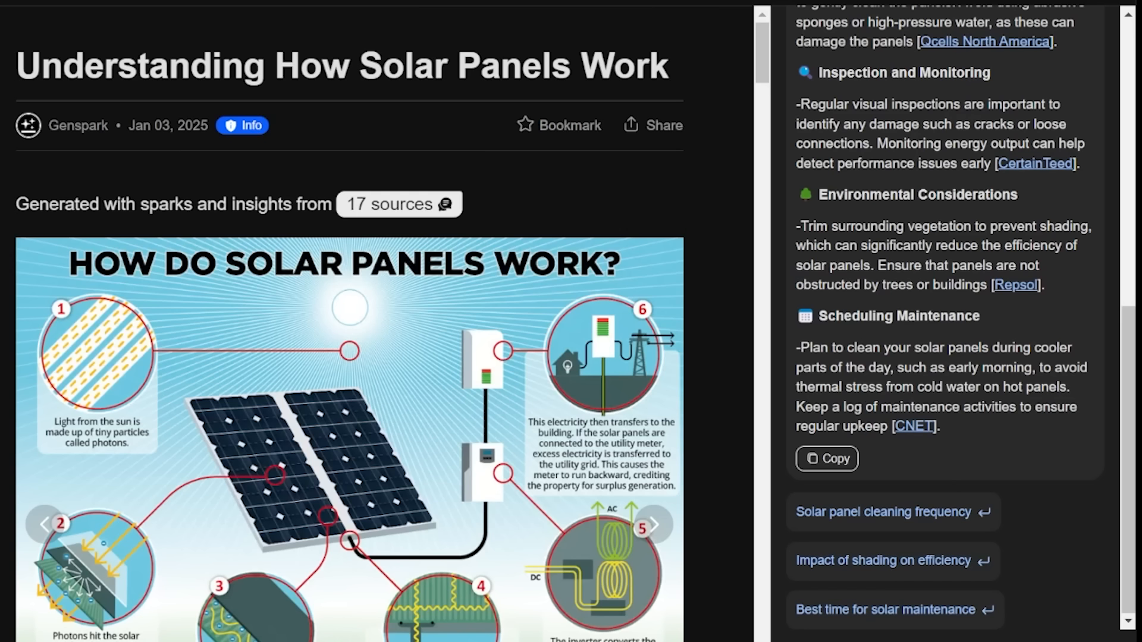
mouse_move(1066, 555)
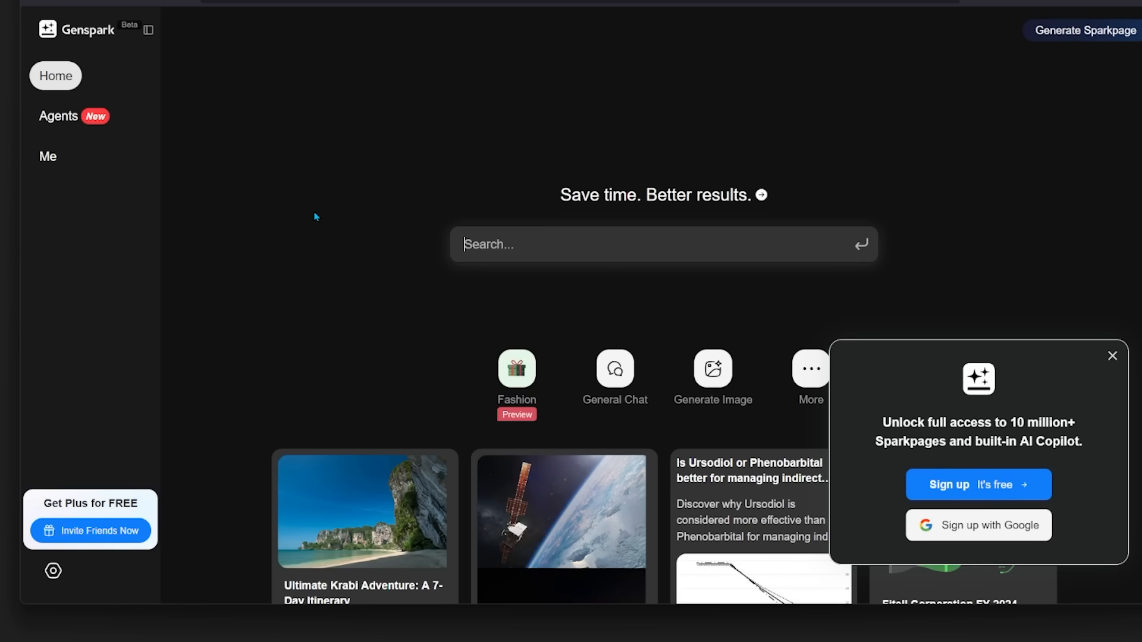
mouse_move(336, 180)
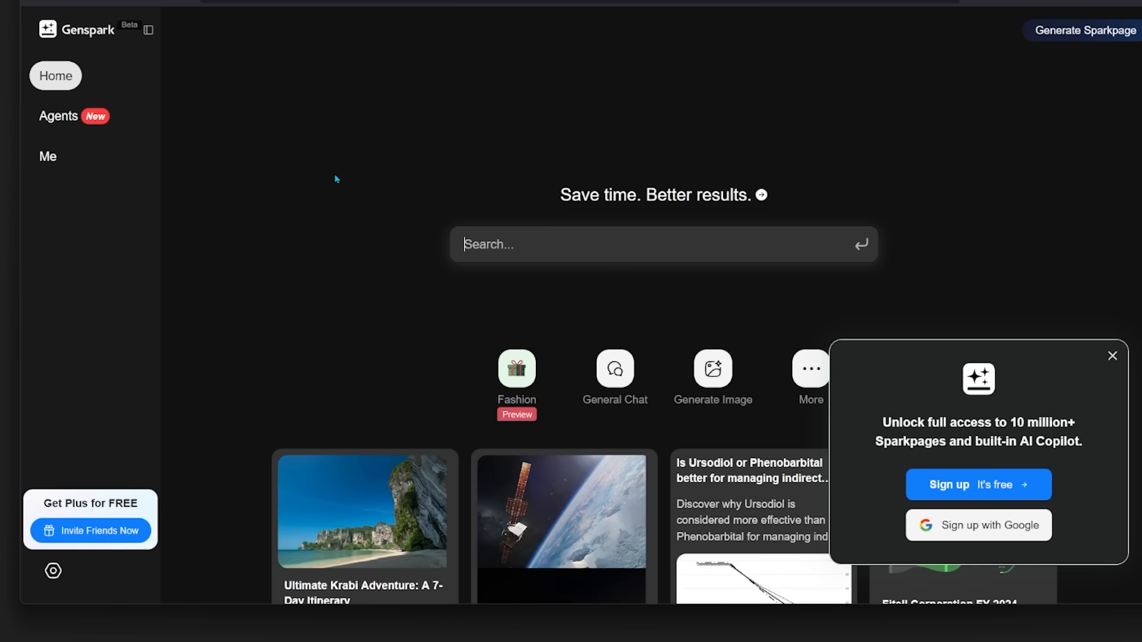
mouse_move(367, 154)
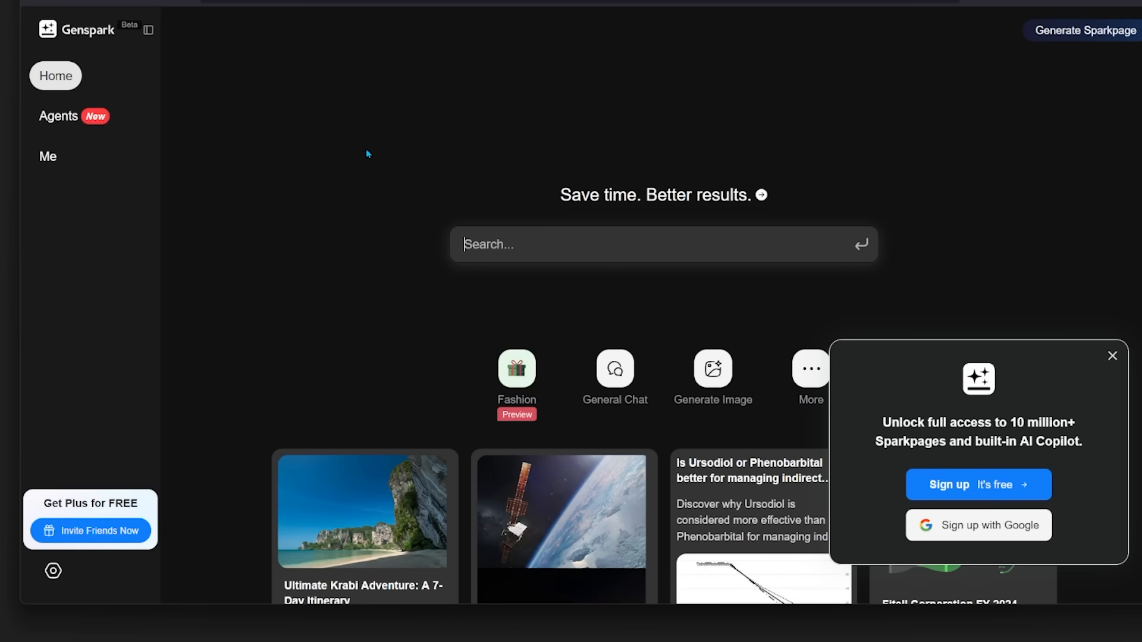
mouse_move(915, 440)
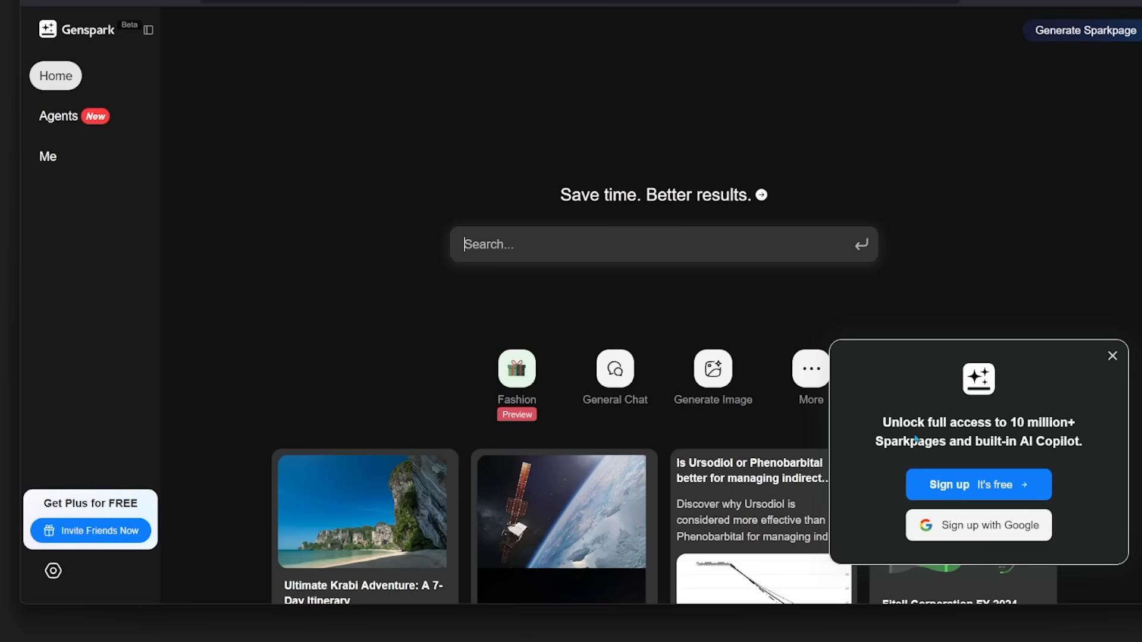
mouse_move(979, 537)
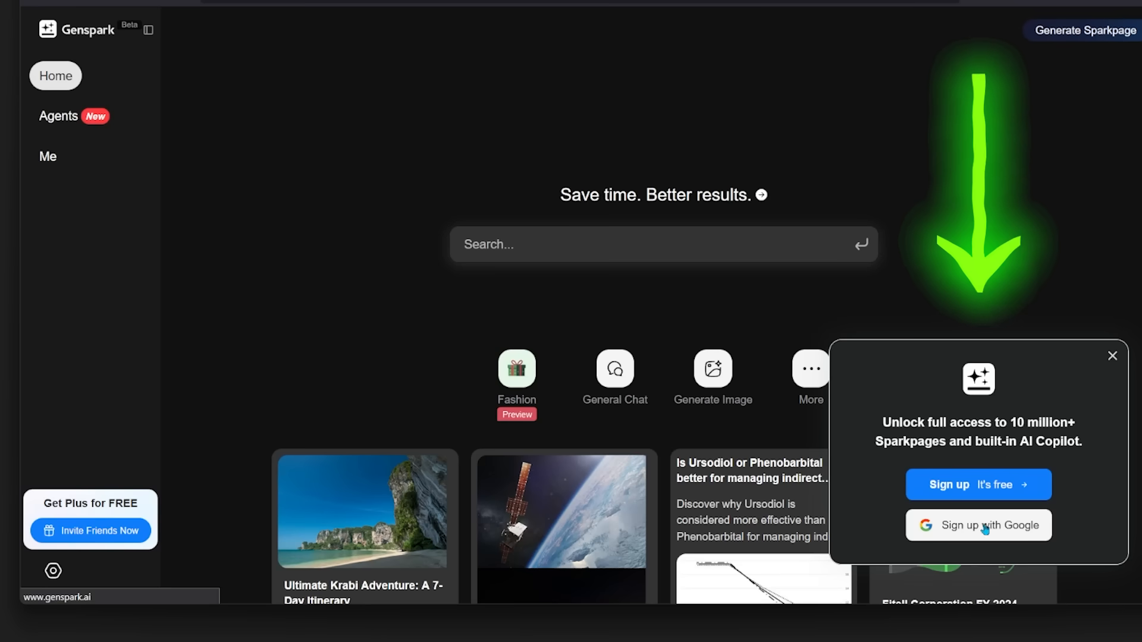
Sign up with Google from the popup and choose Google on the login page
click(978, 525)
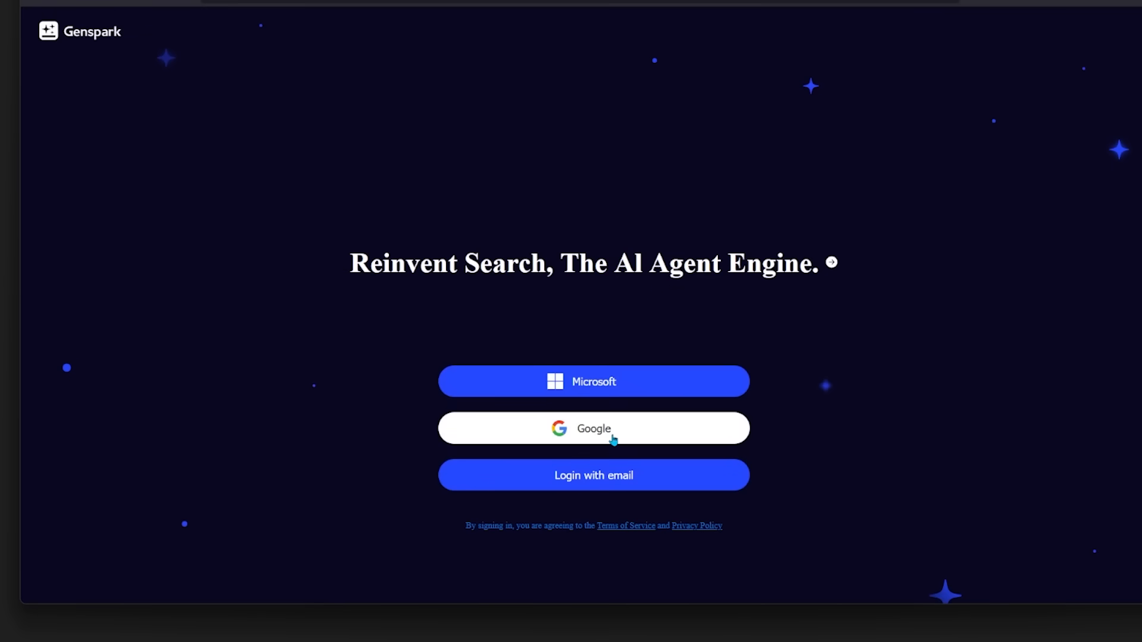
click(593, 428)
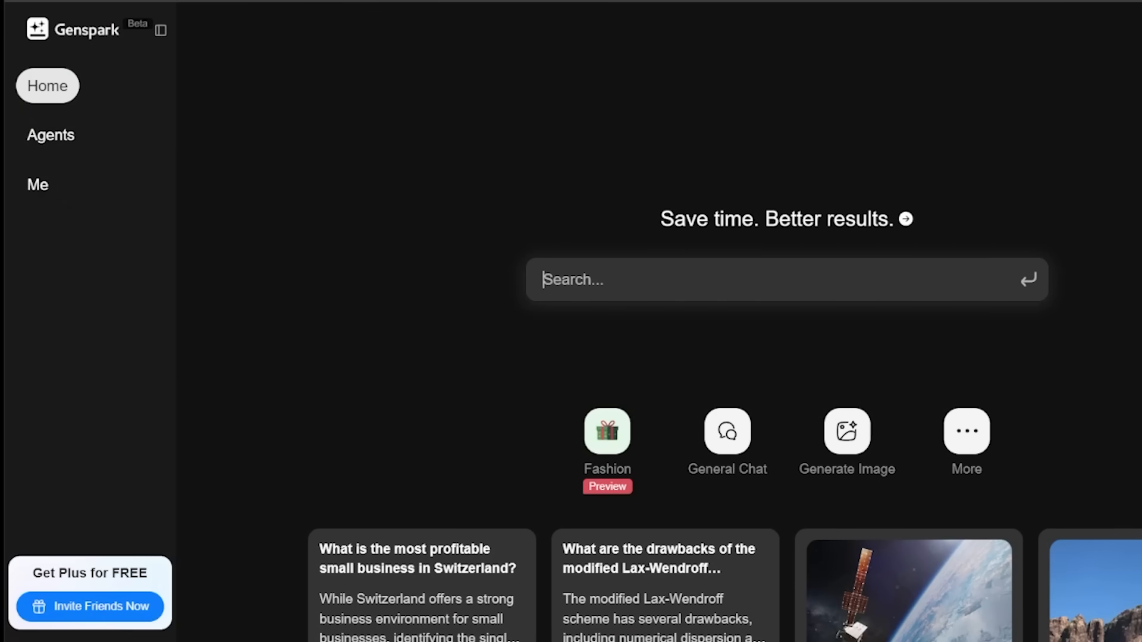
mouse_move(87, 144)
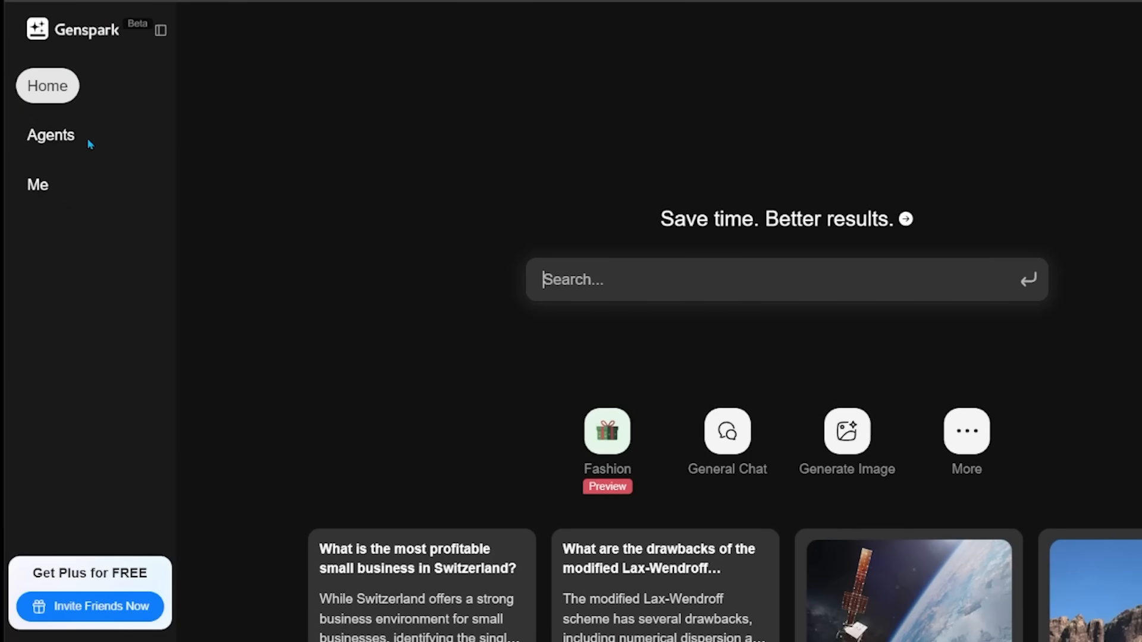
mouse_move(51, 135)
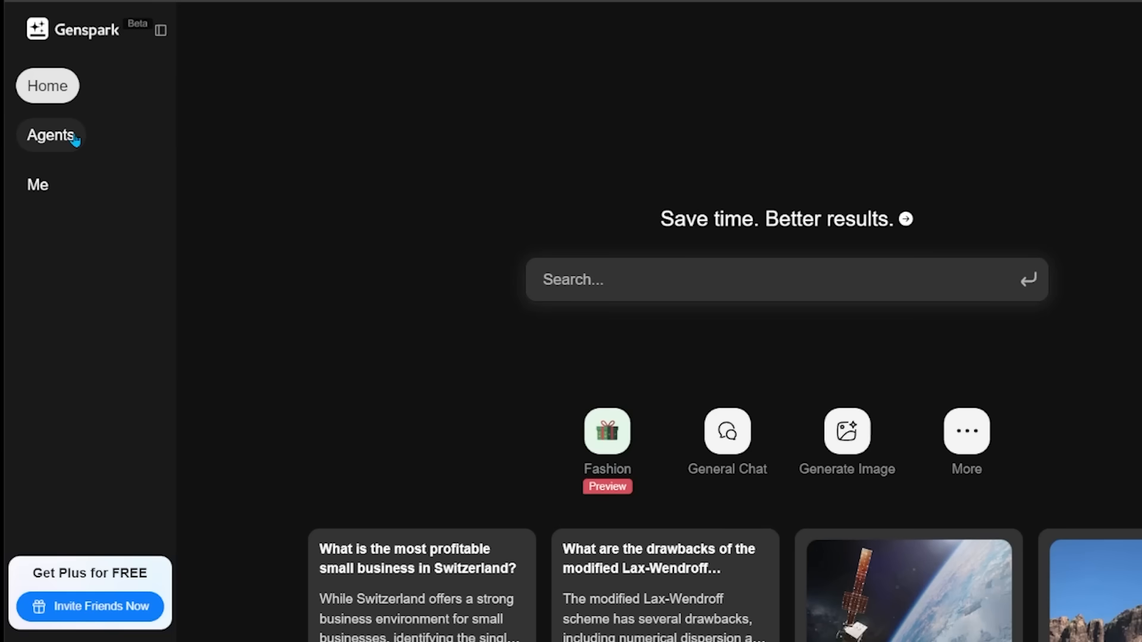
Go to the Agents page from the left sidebar
click(51, 135)
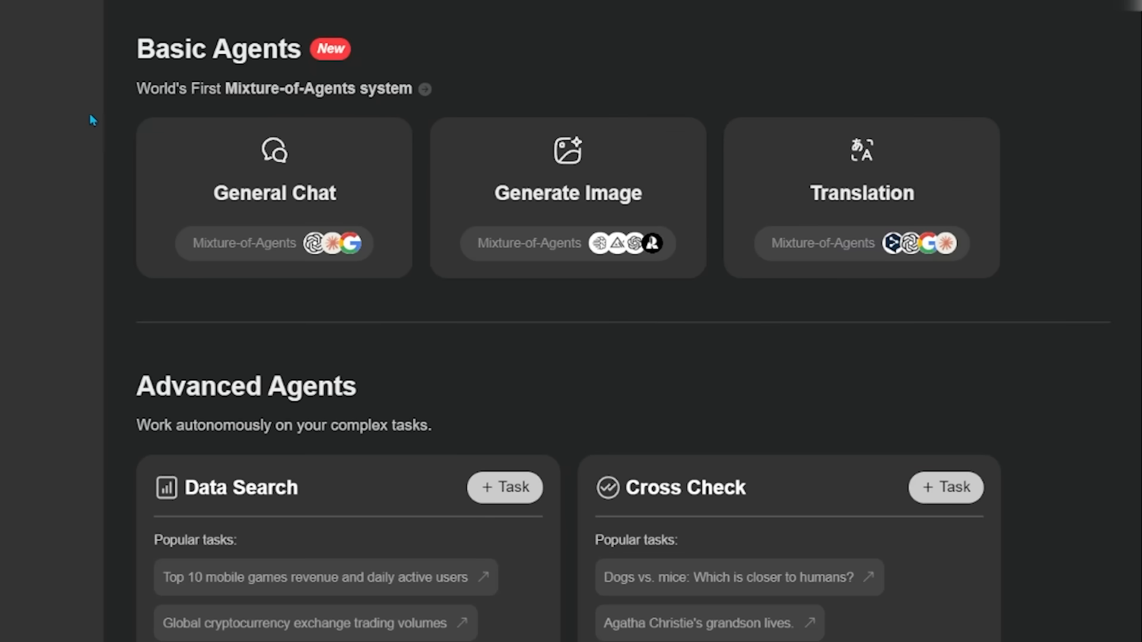
mouse_move(119, 101)
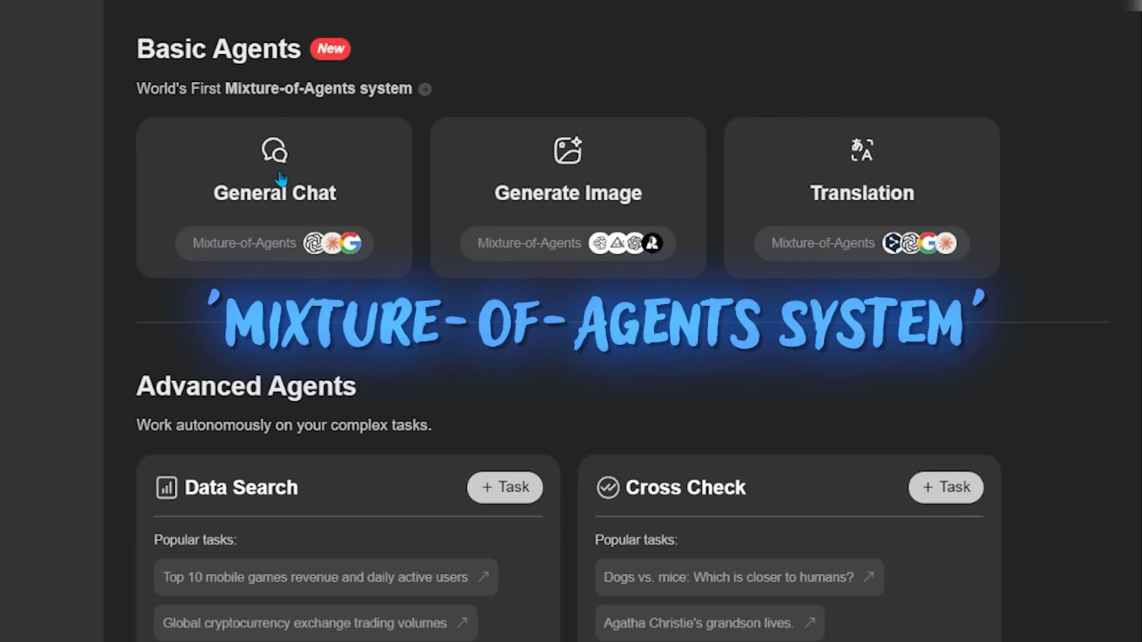
mouse_move(725, 20)
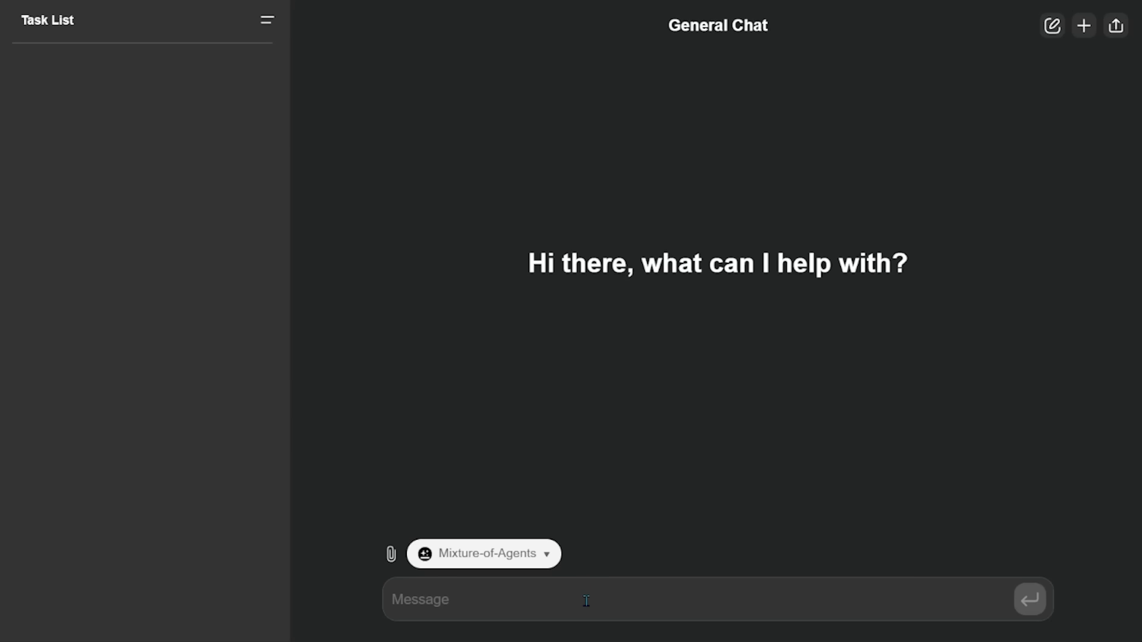
Ask General Chat 'How many planets are there?' and get the multi-model answer
click(483, 553)
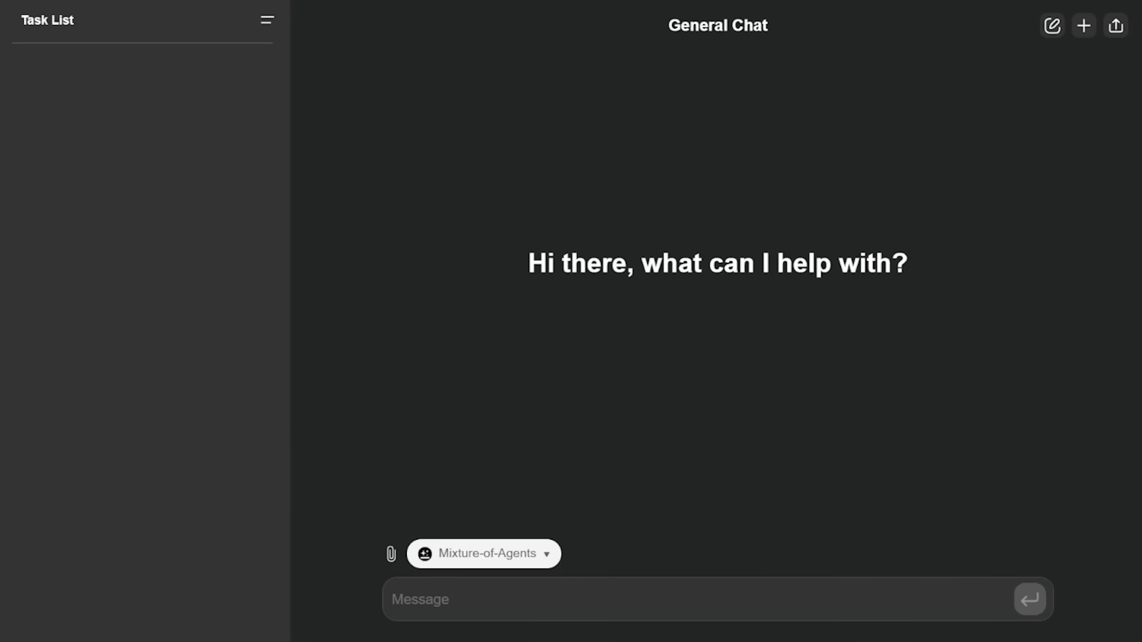
text(How many planets are there?)
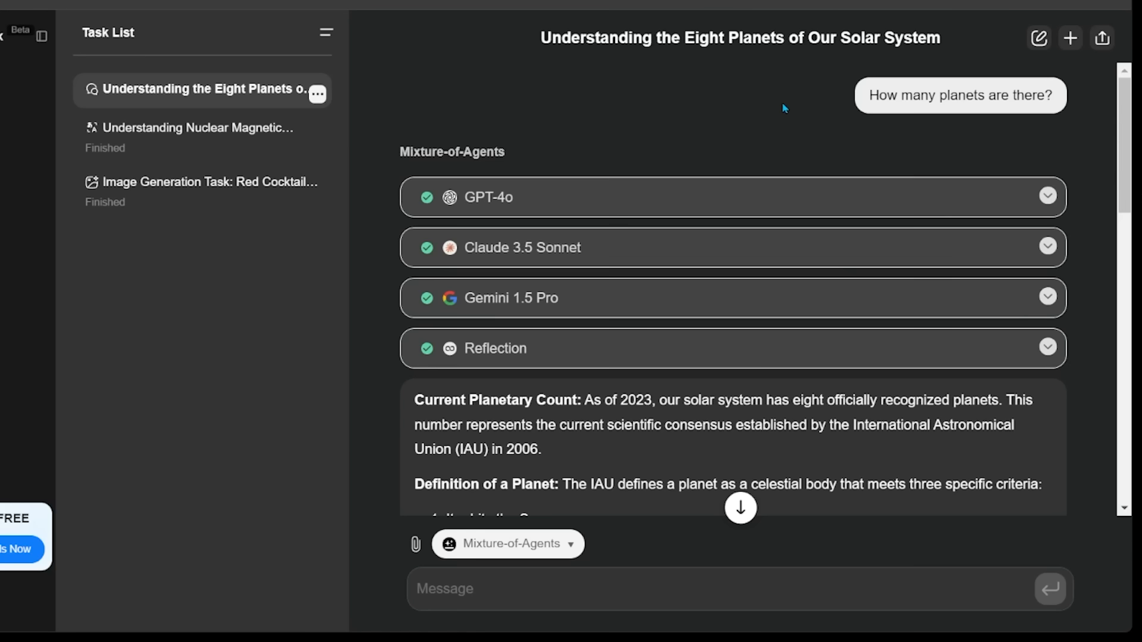
mouse_move(763, 89)
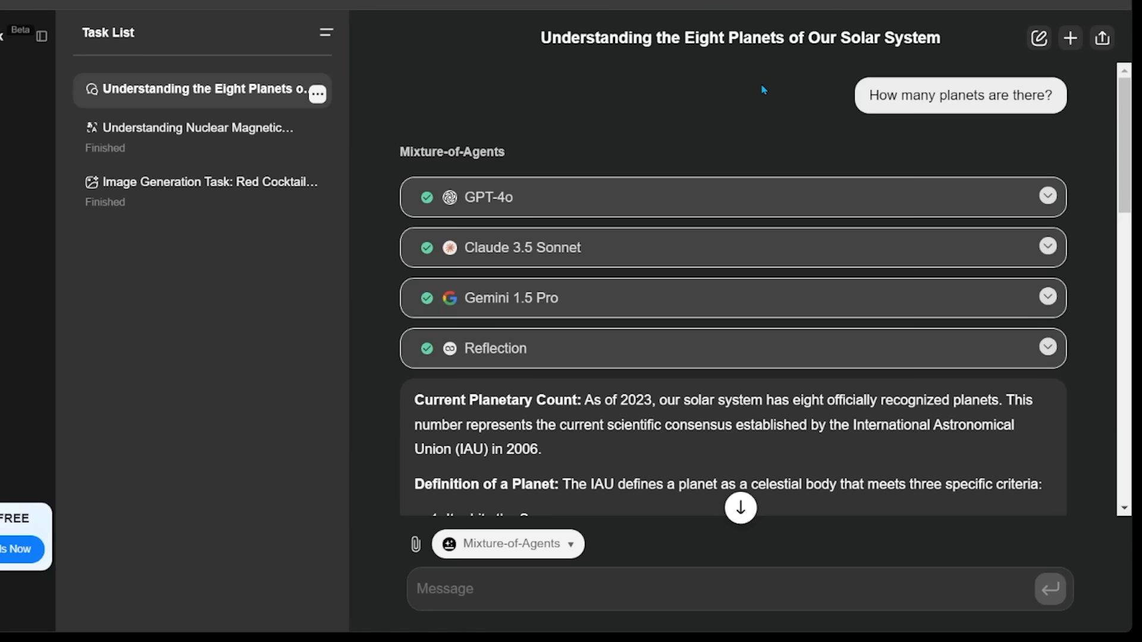
mouse_move(564, 132)
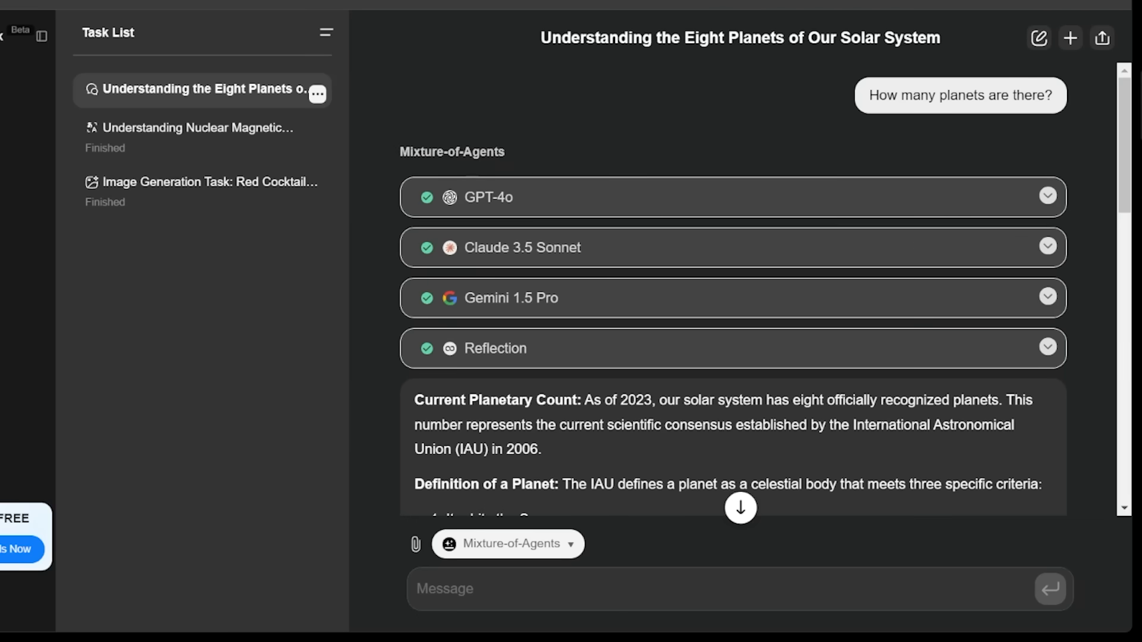
click(1069, 38)
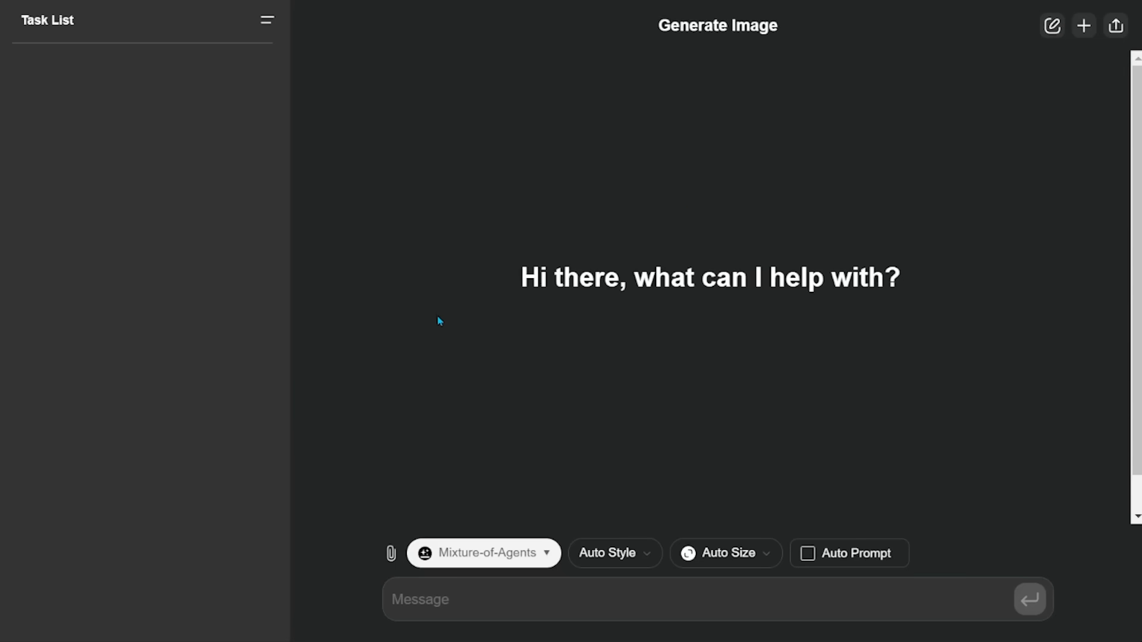
Submit the prompt for a red cocktail with orange peel and rosemary in a short stemless glass
click(481, 553)
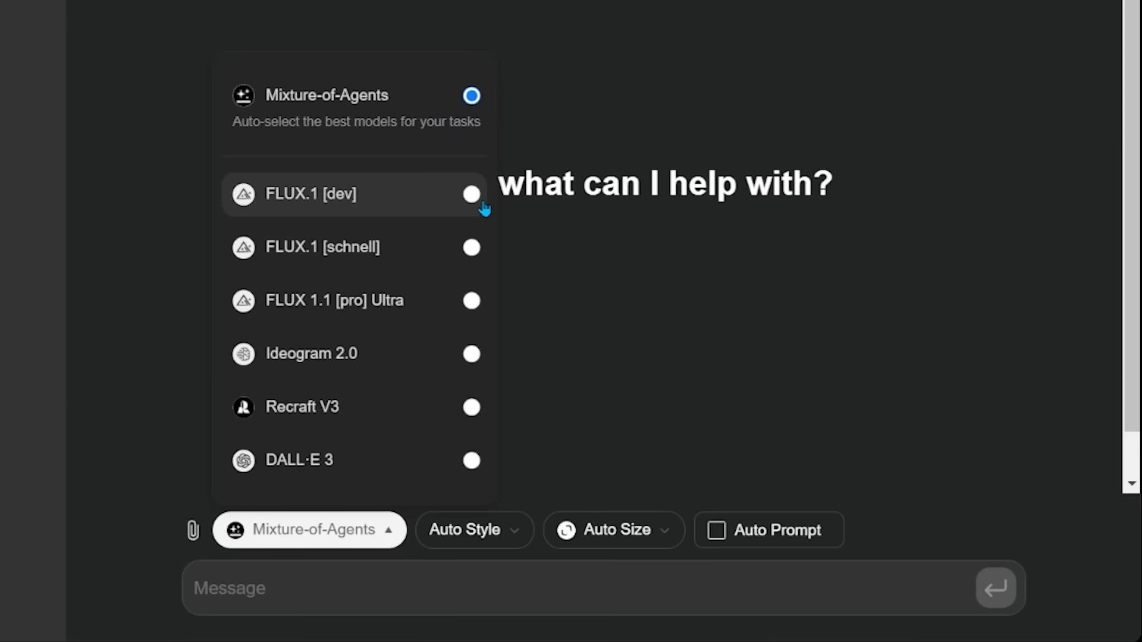
mouse_move(425, 130)
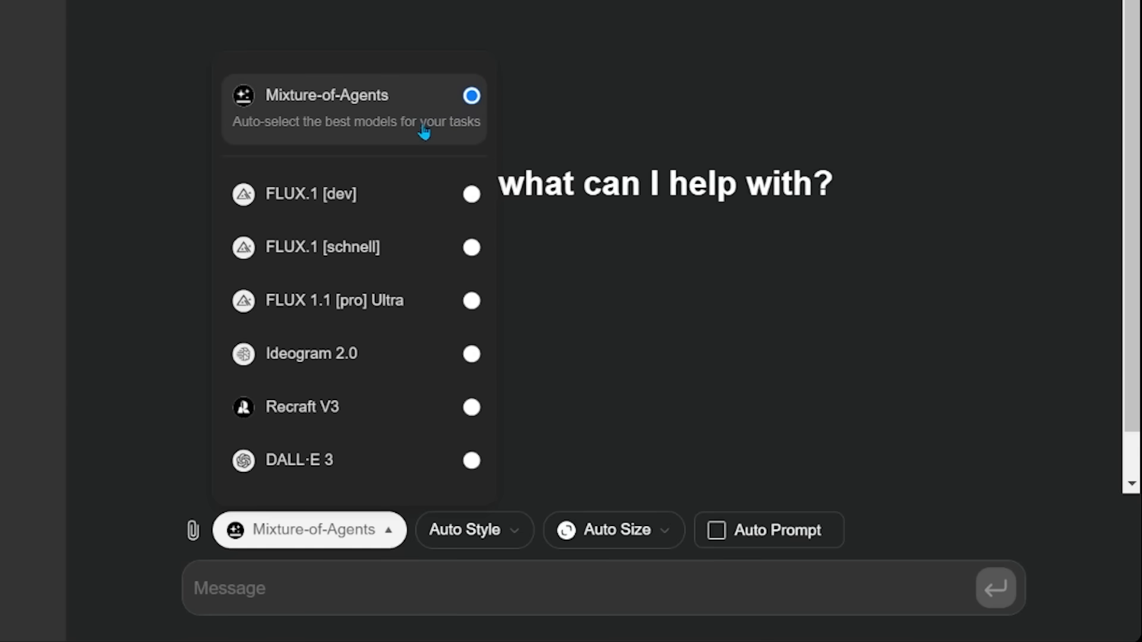
text(red cocktail with orange peel and rosemary sprig garnish in a short stemless glass, sitting against a teal backdrop)
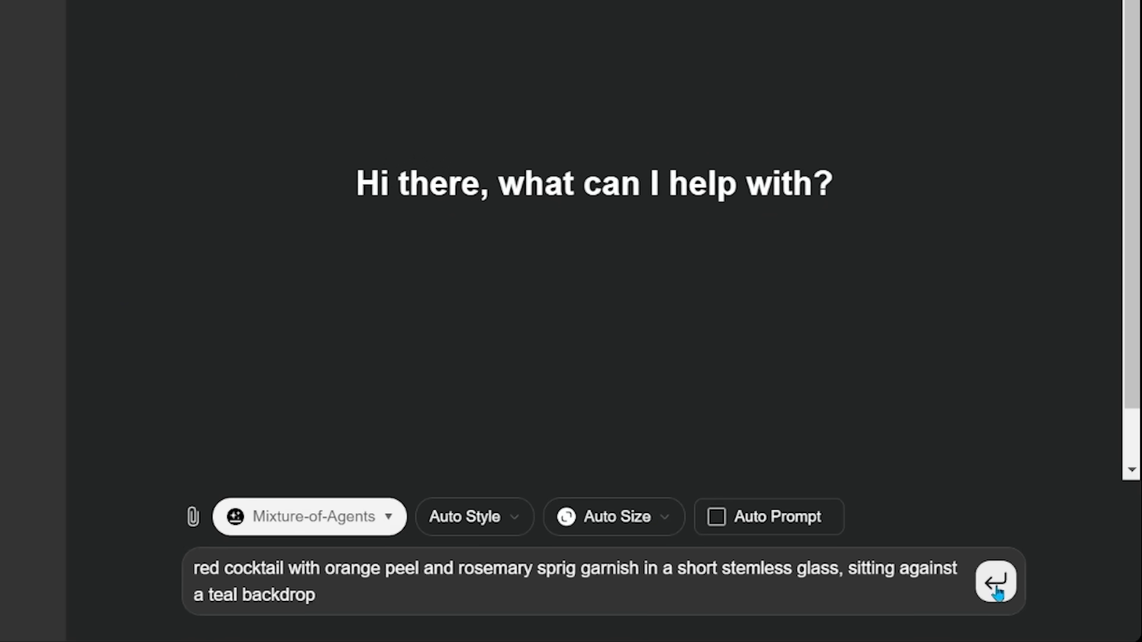
click(995, 582)
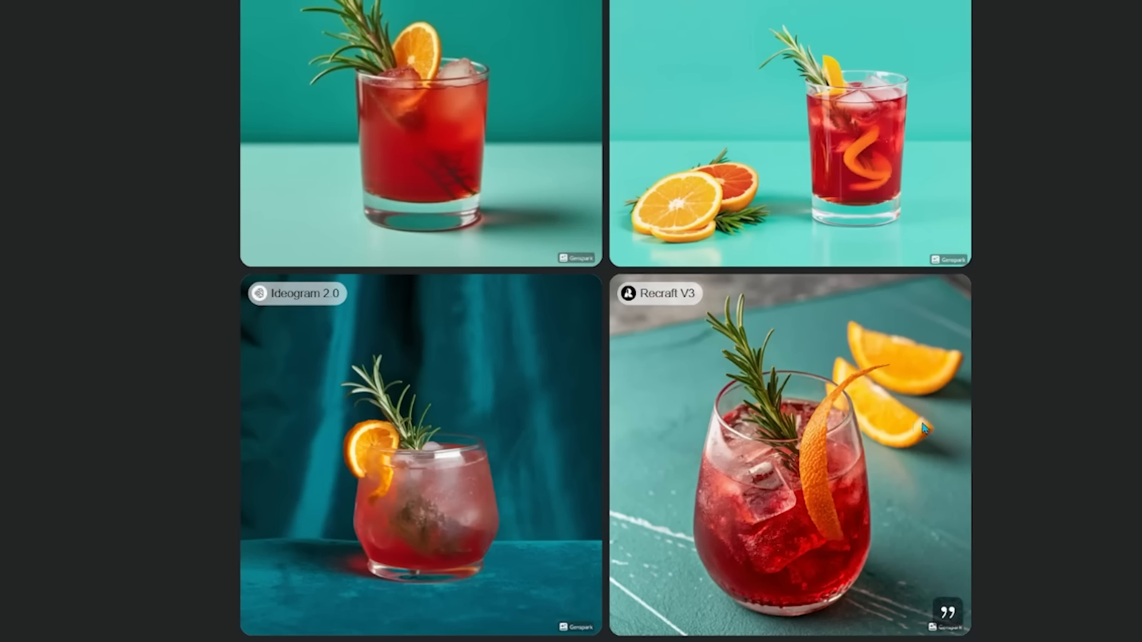
mouse_move(994, 369)
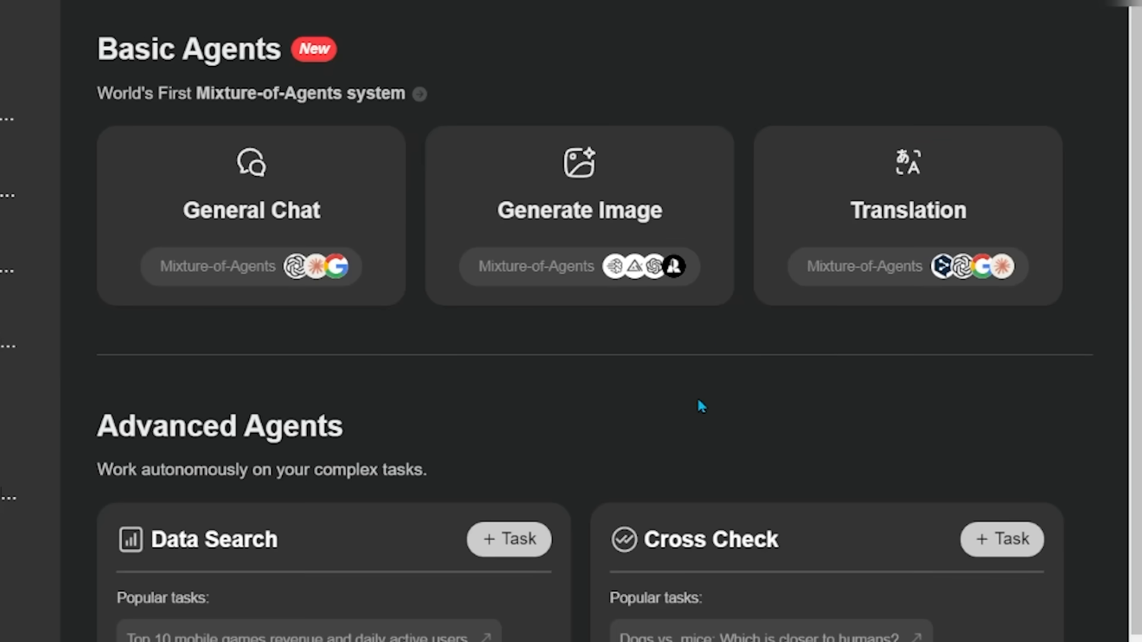
mouse_move(832, 183)
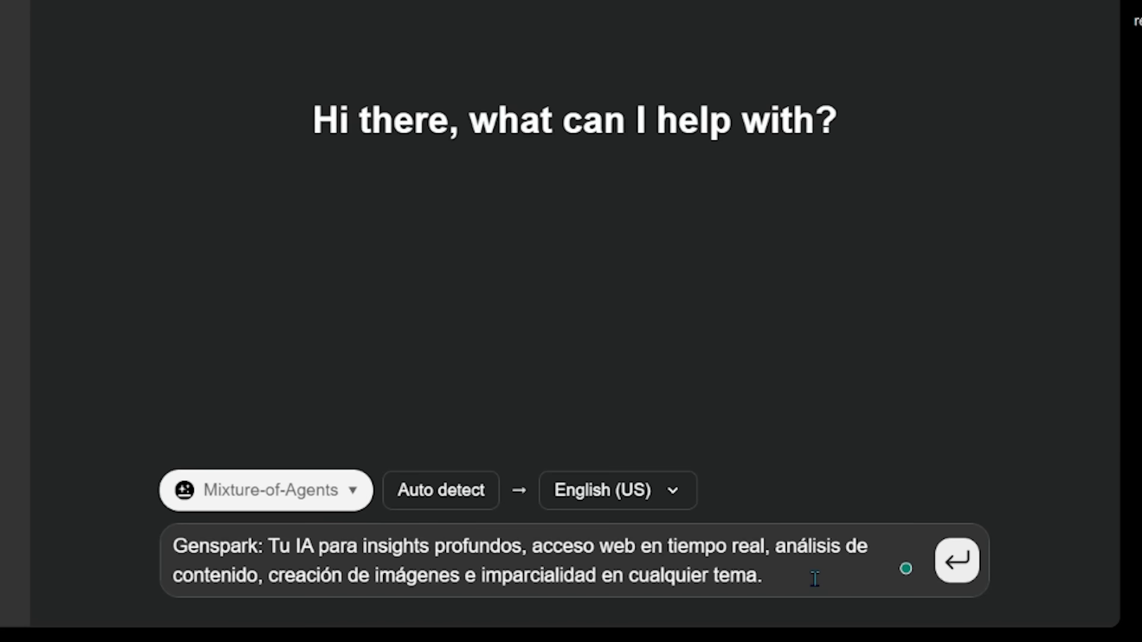
Submit the Spanish Genspark description for Auto detect → English (US) translation and review the results
click(265, 488)
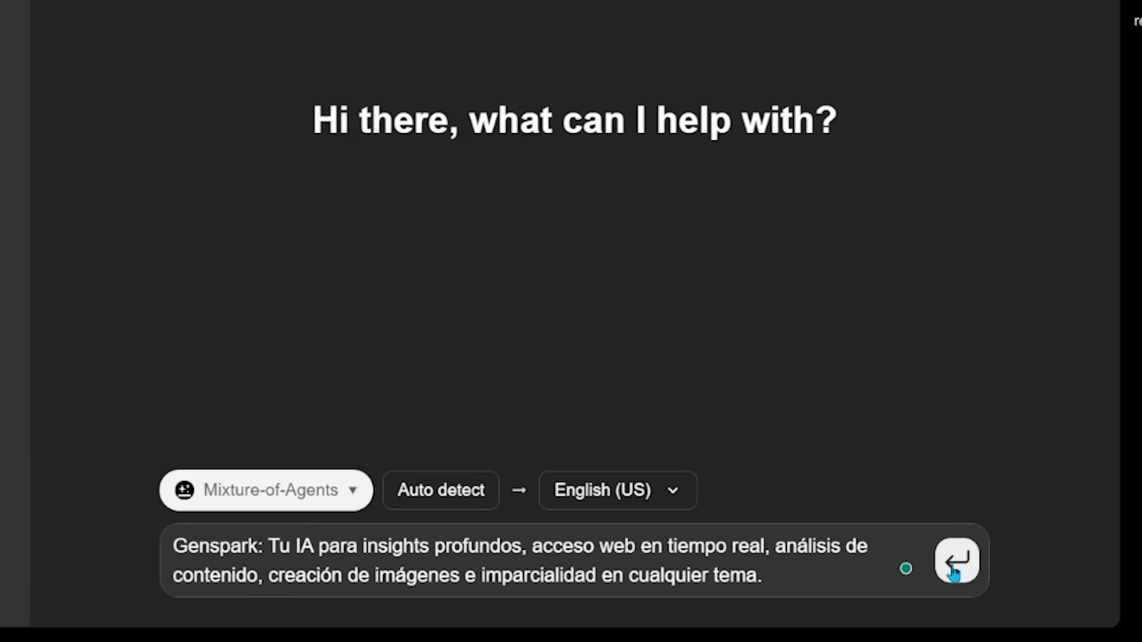
click(956, 560)
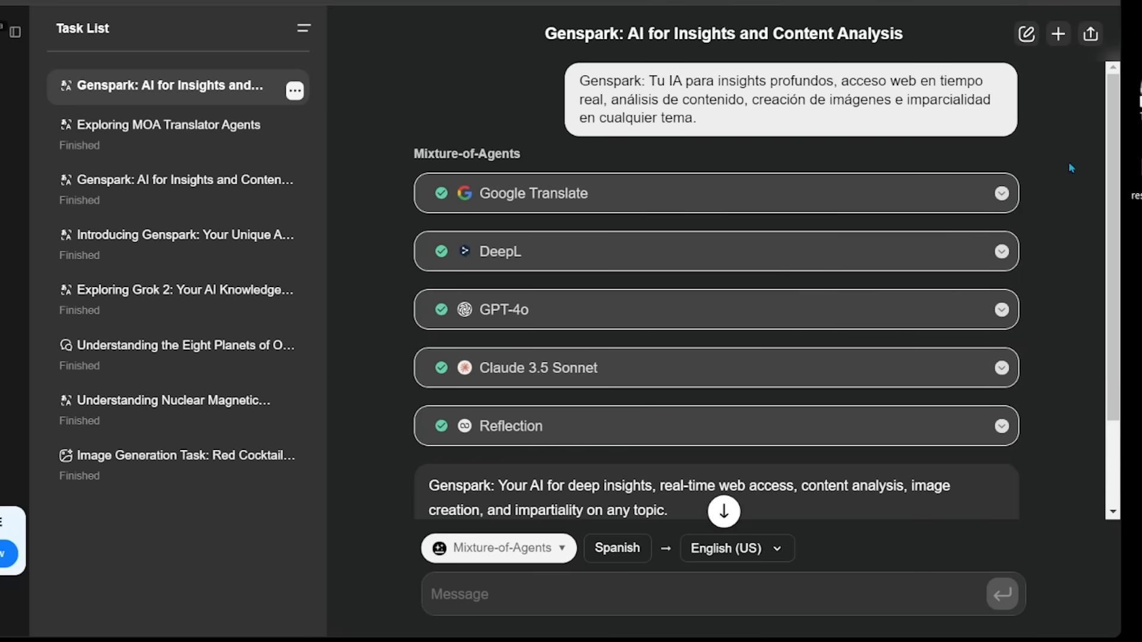
mouse_move(1108, 132)
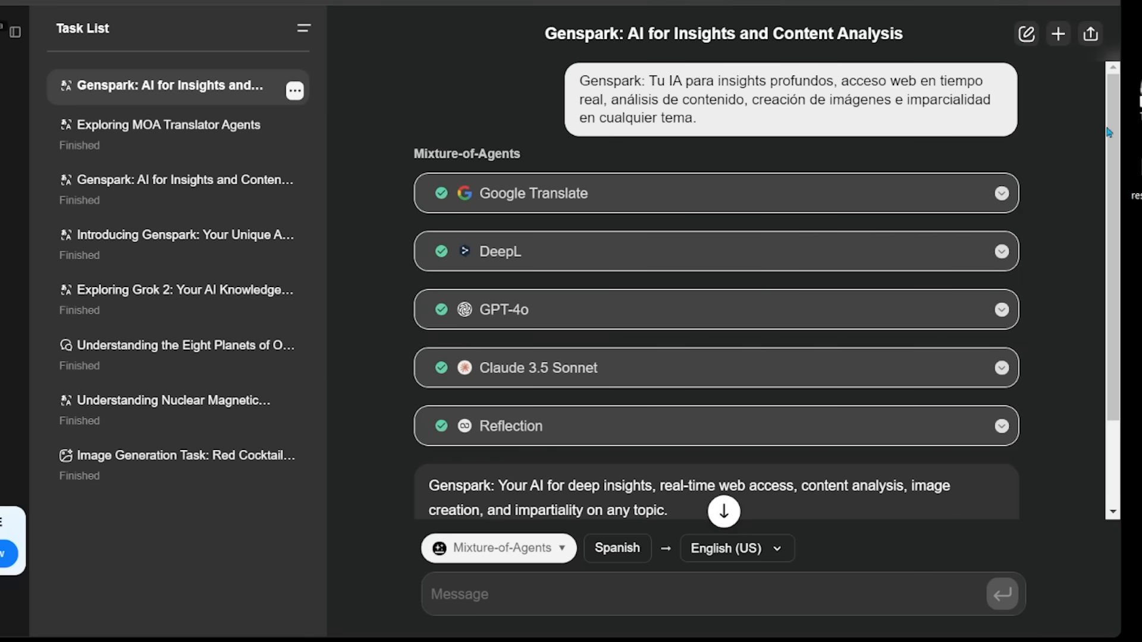
scroll(down, 3)
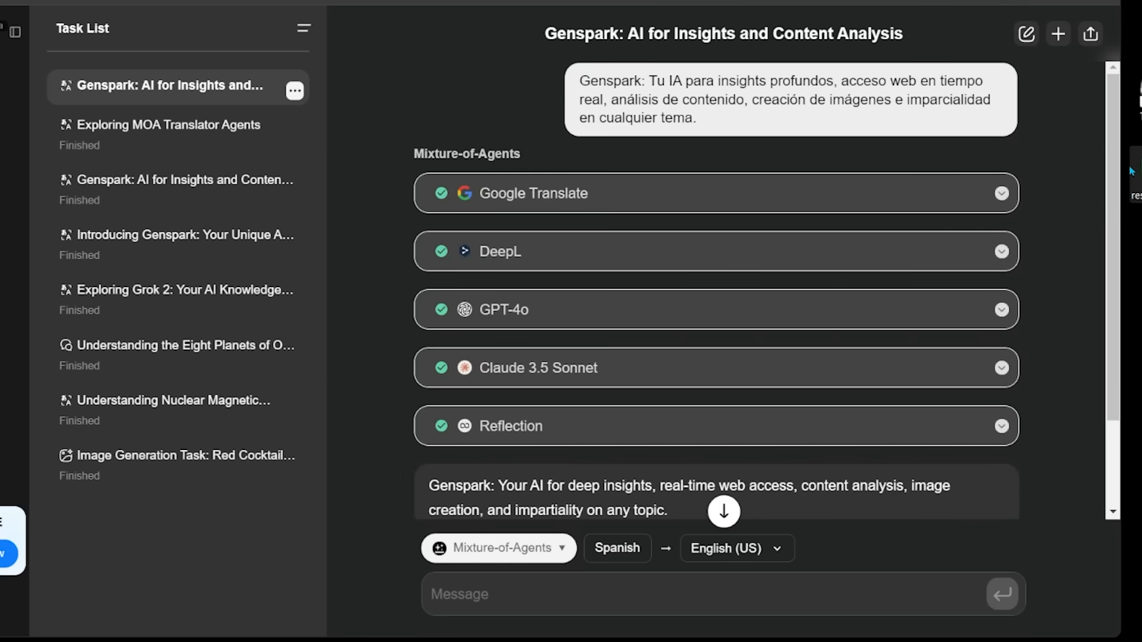
scroll(down, 3)
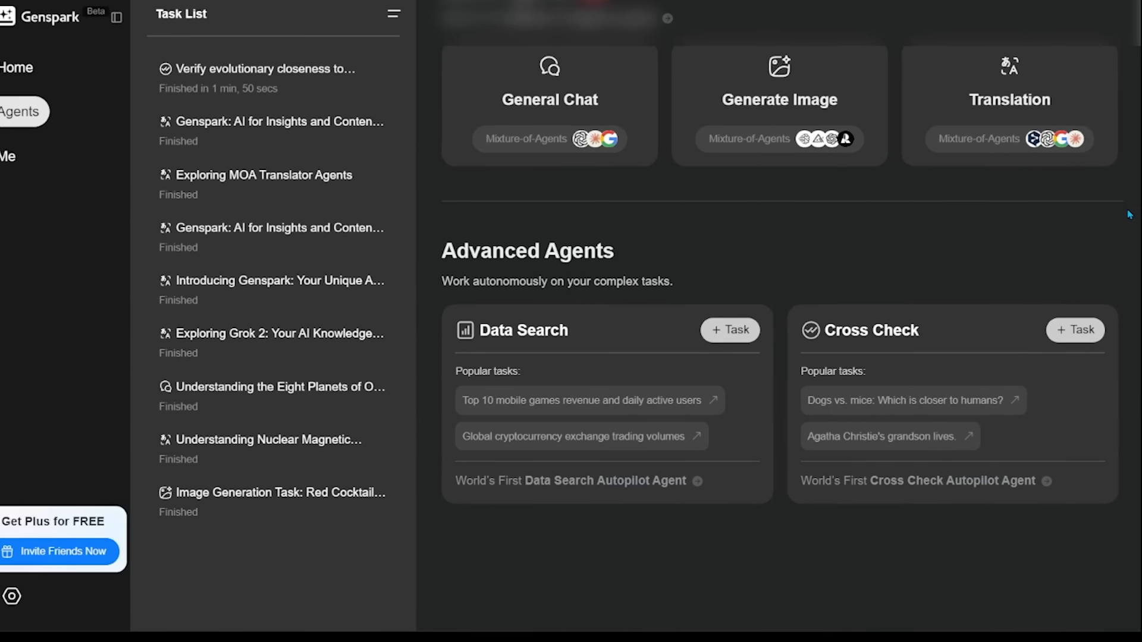
Submit 'On the evolutionary tree, which is closer to humans: dogs or mice?' to Cross Check and confirm
scroll(down, 3)
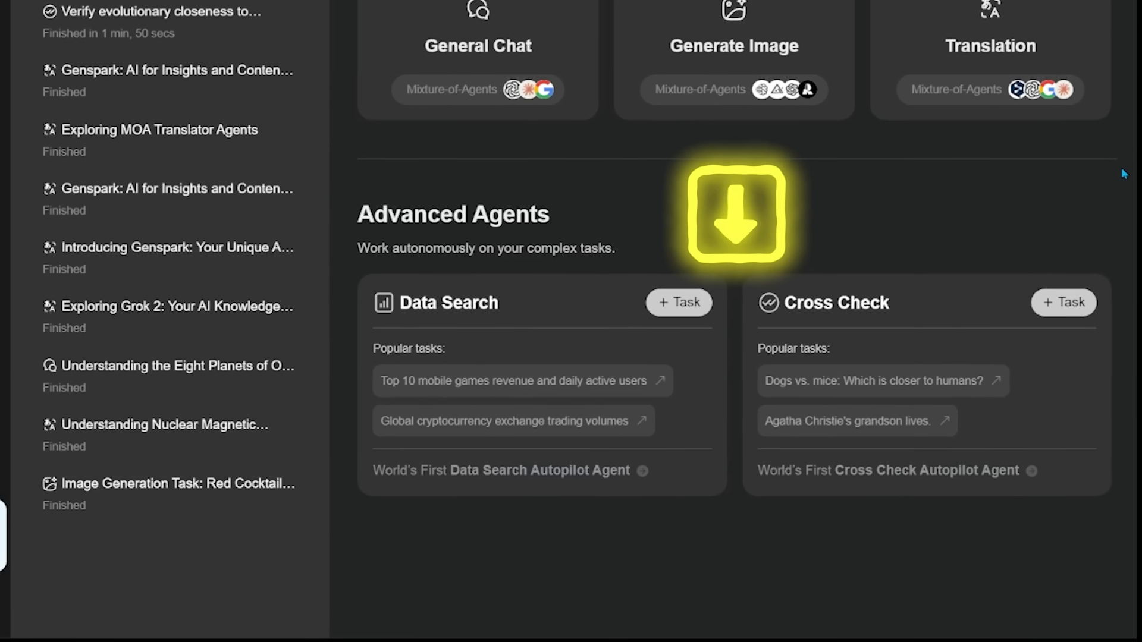
click(1062, 302)
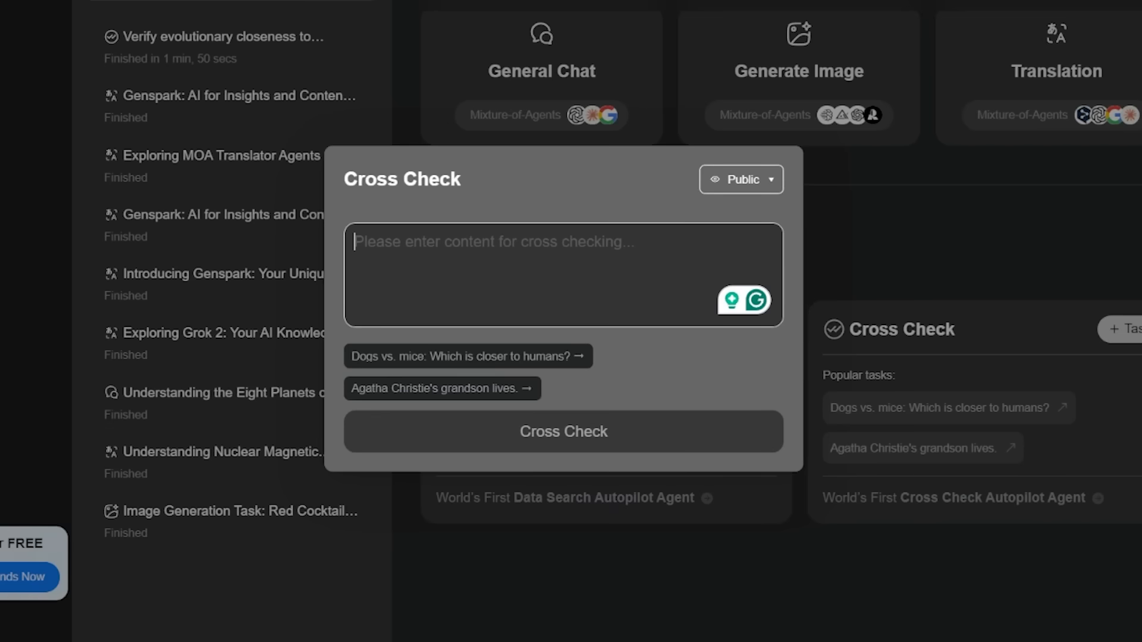
text(On the evolutionary tree, which is closer to humans: dogs or mice?)
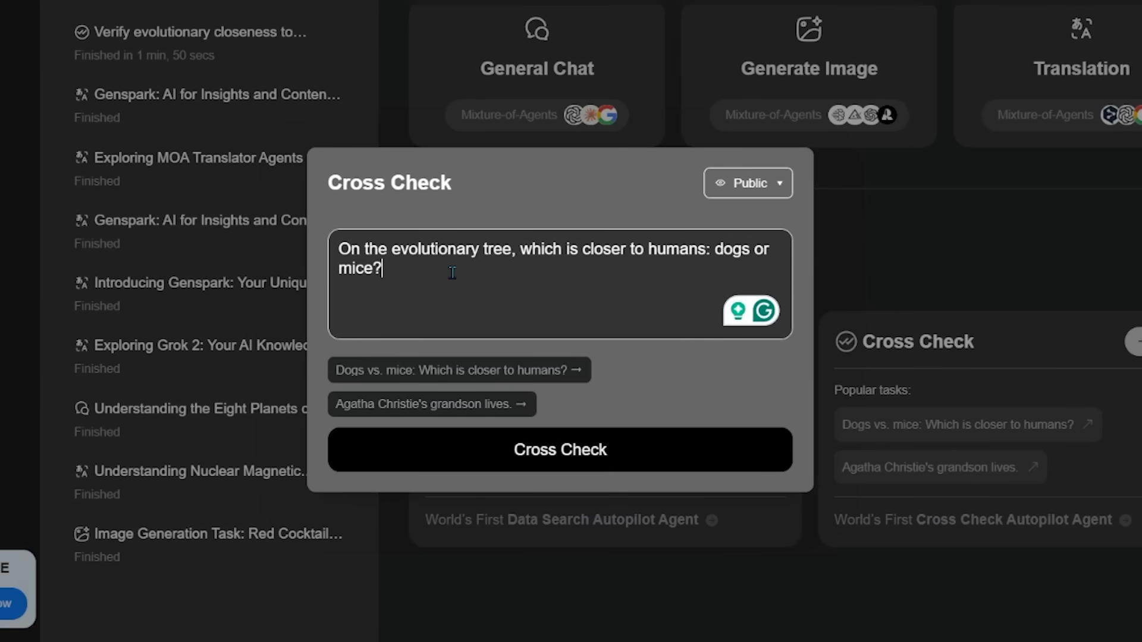
click(559, 450)
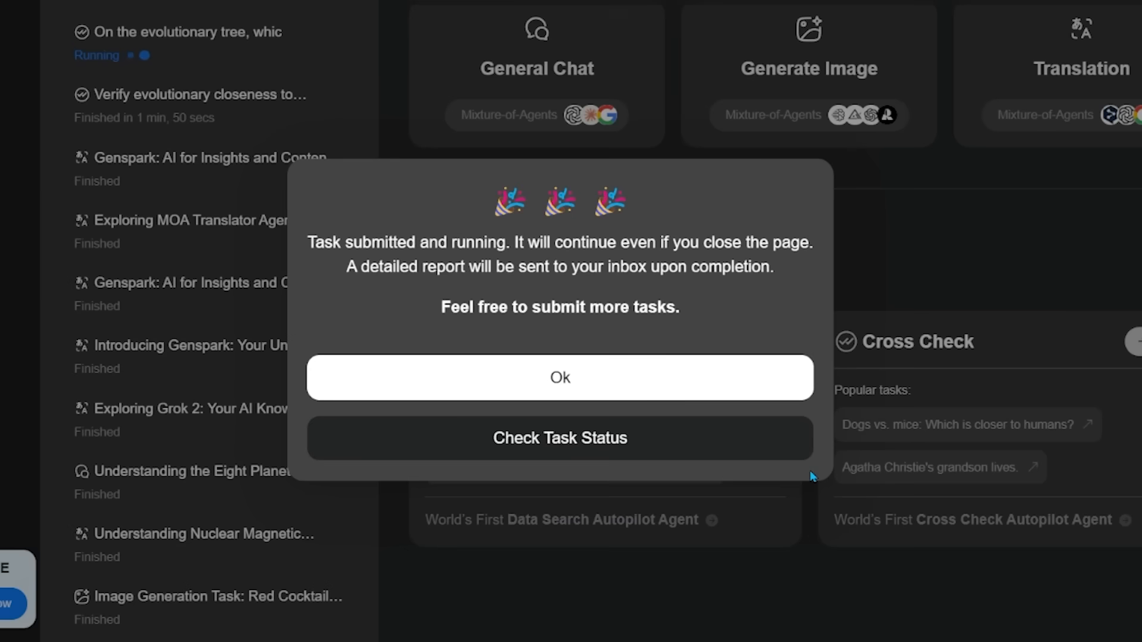
click(559, 377)
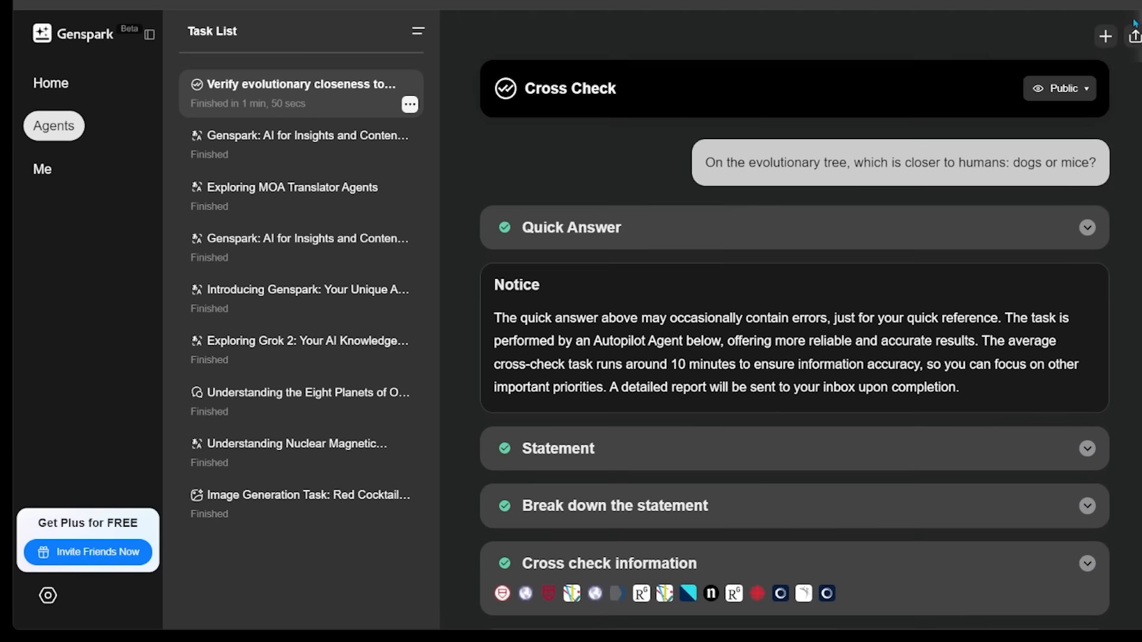
Expand the Quick Answer and cross-checked sources, then highlight the reflection's conclusion sentence
click(1086, 227)
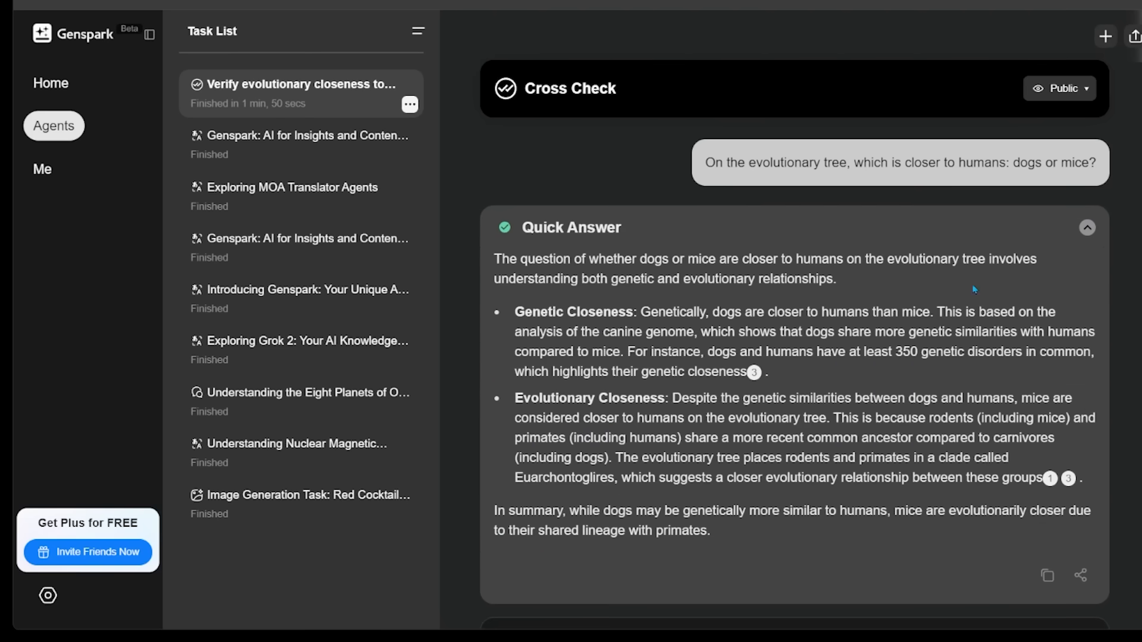
mouse_move(785, 542)
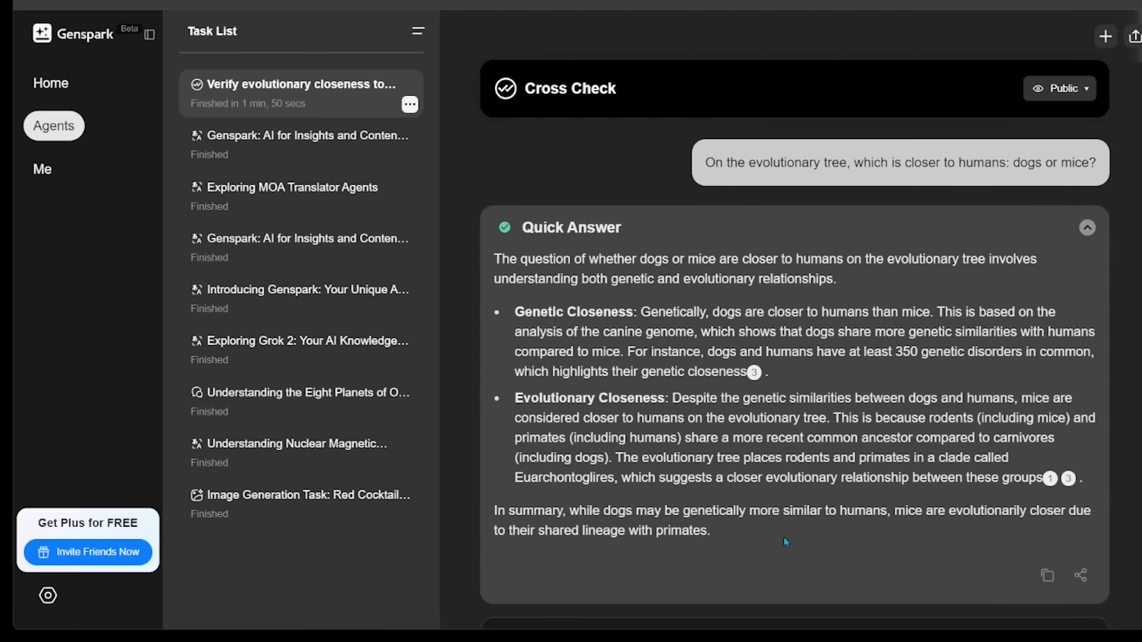
mouse_move(790, 532)
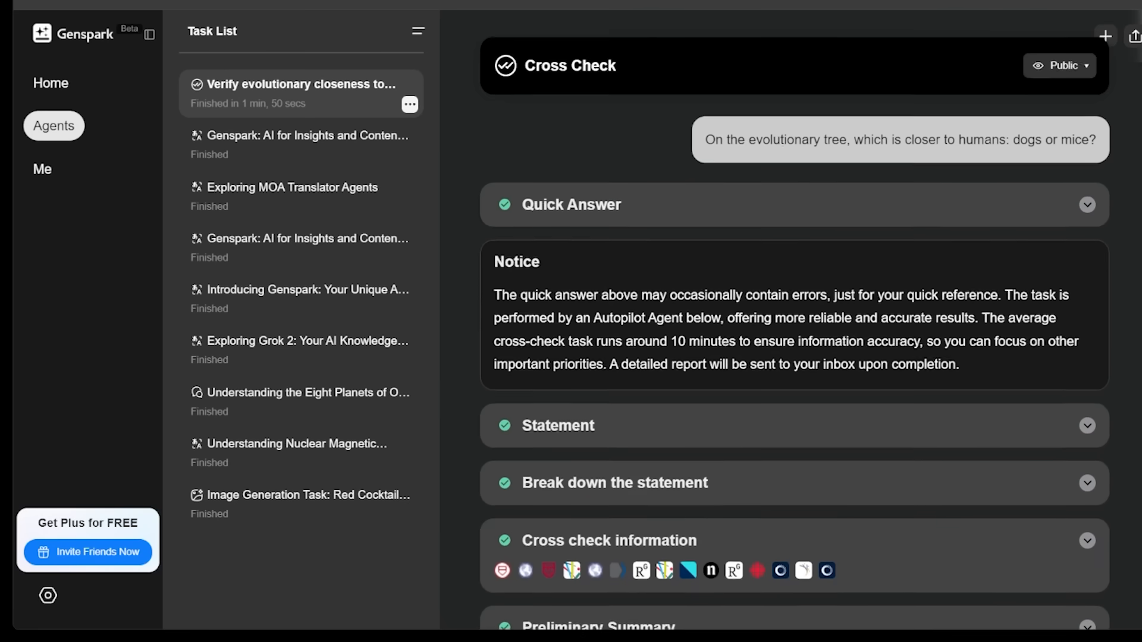
scroll(down, 3)
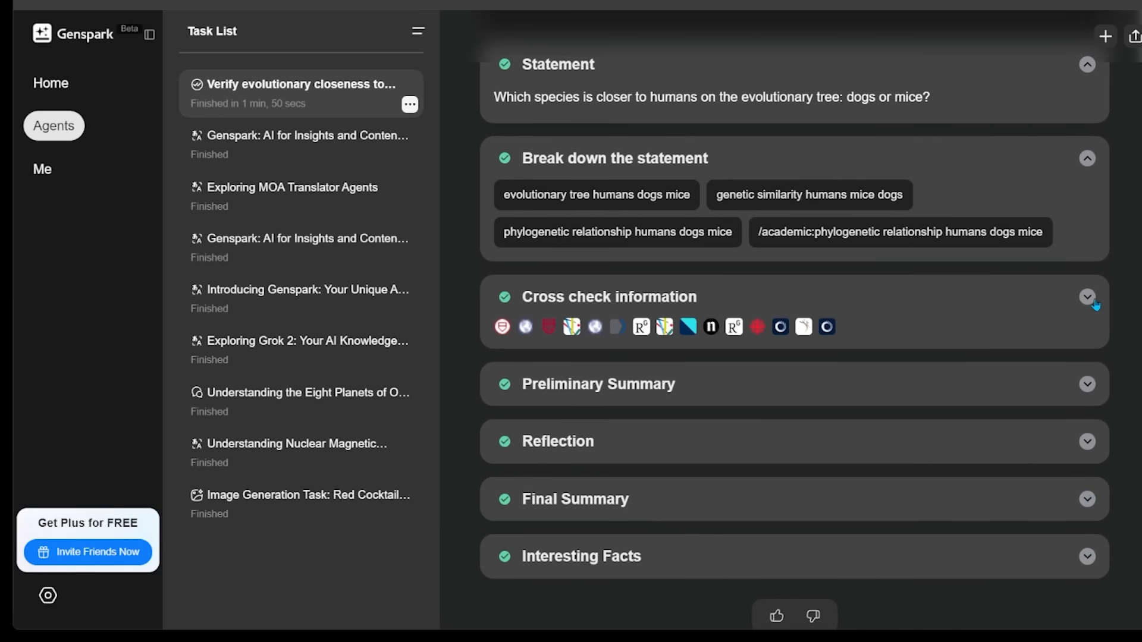
click(1085, 297)
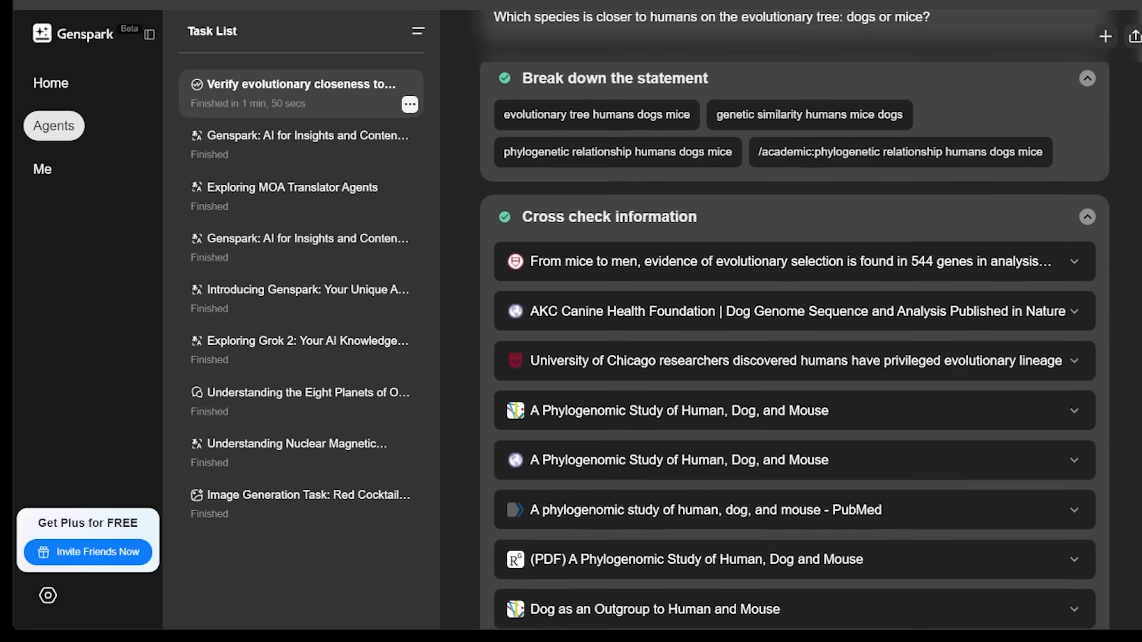
scroll(down, 3)
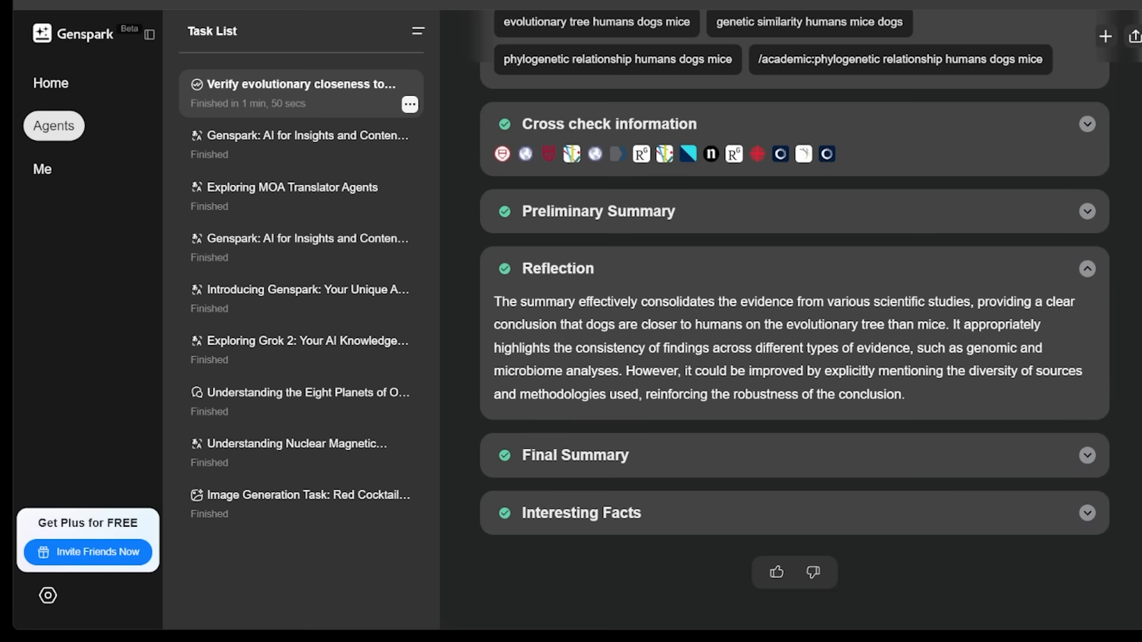
drag(494, 301, 962, 325)
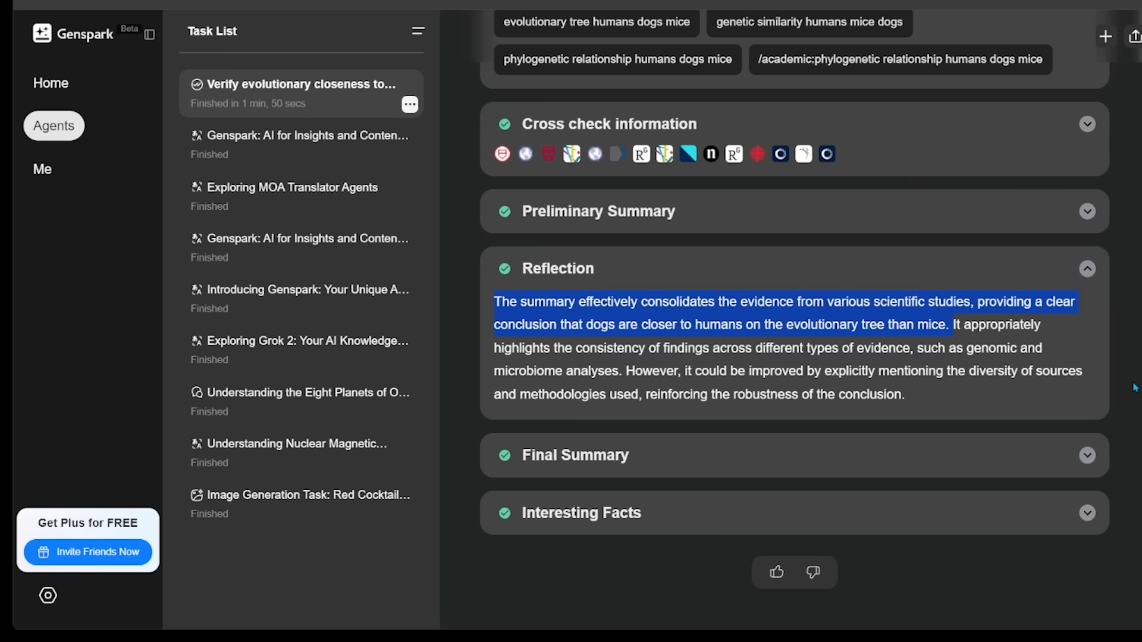
scroll(down, 3)
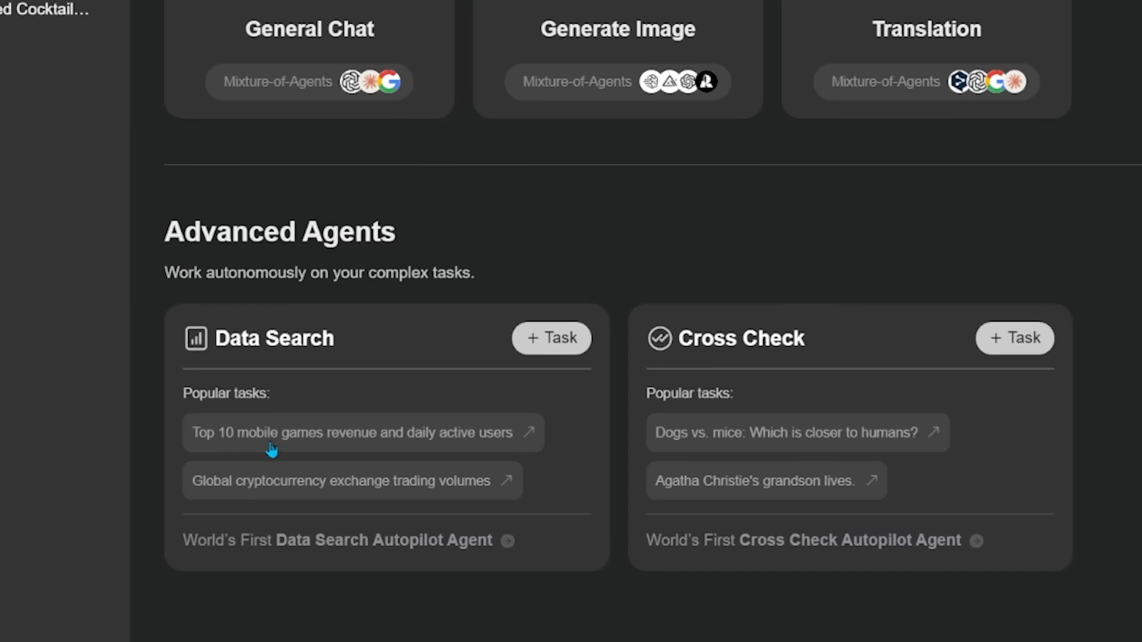
mouse_move(398, 452)
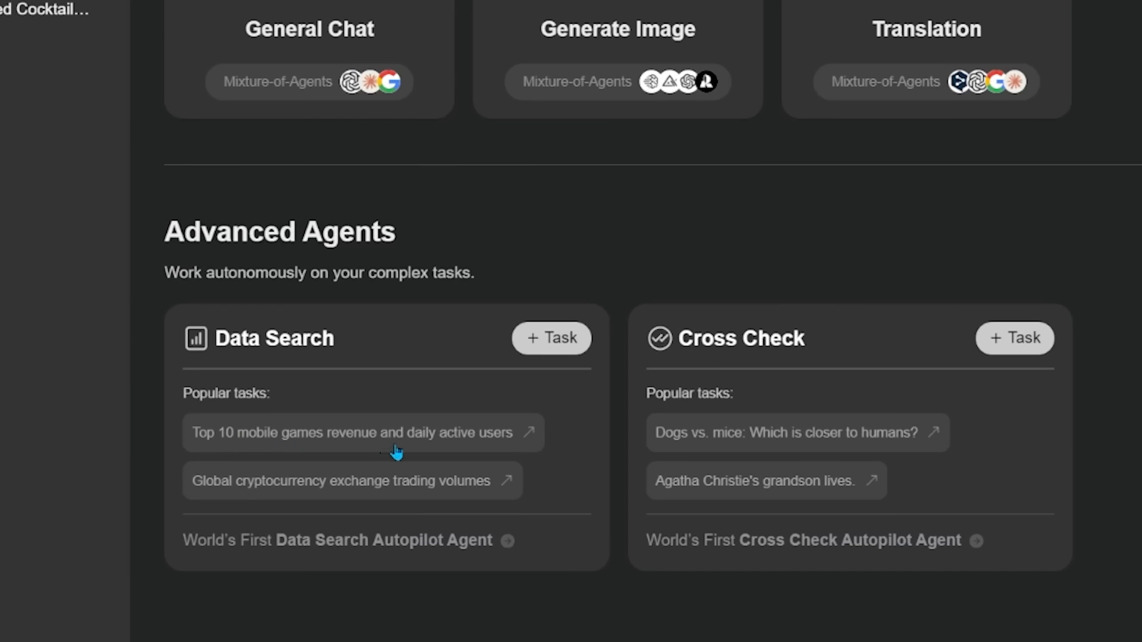
Load the 'Top 10 mobile games revenue and daily active users' Data Search and reach its Final Results table
click(362, 432)
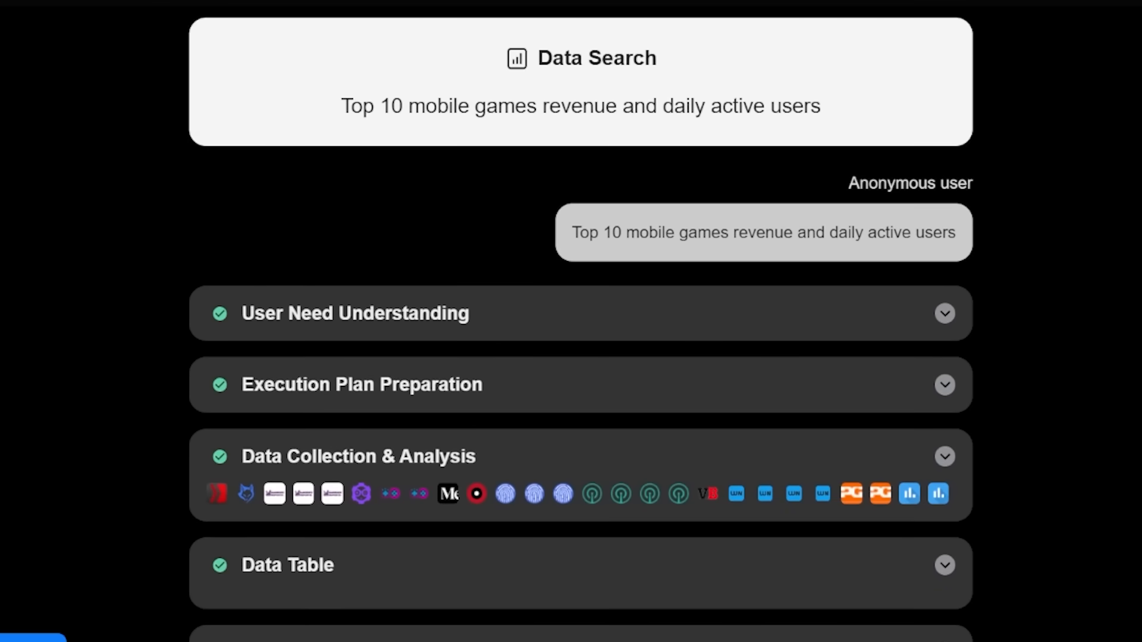
scroll(down, 3)
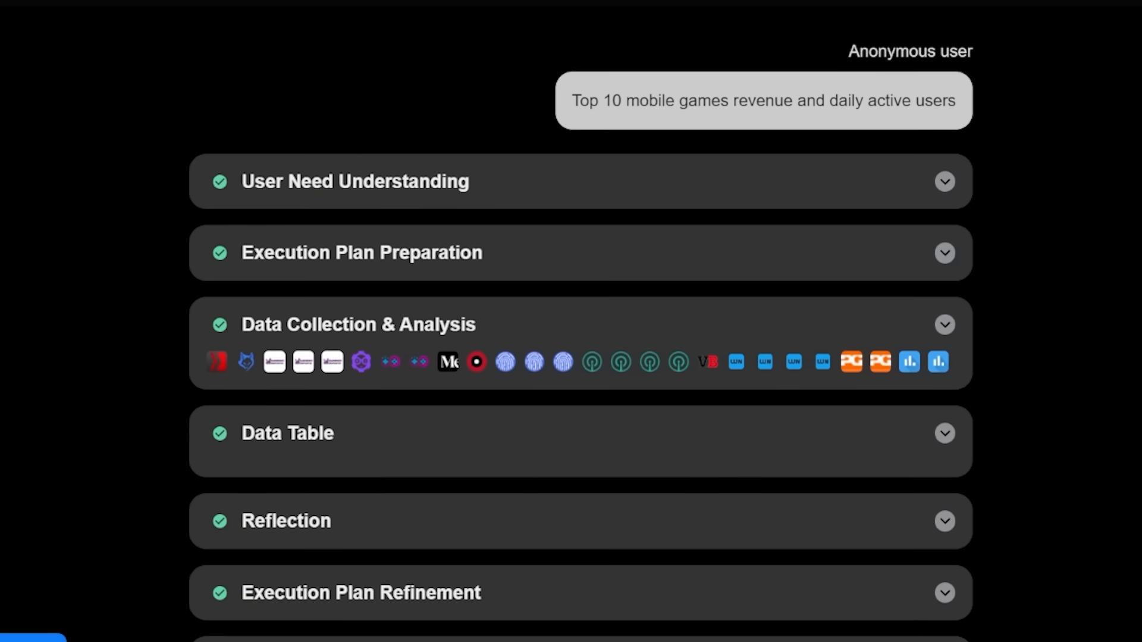
scroll(down, 3)
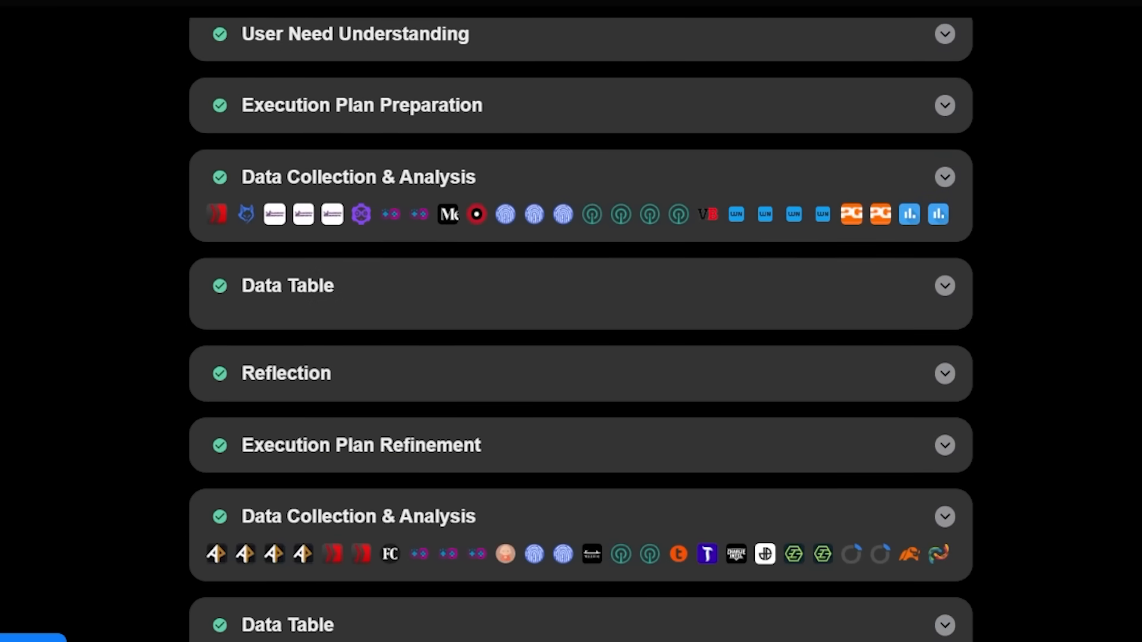
scroll(down, 3)
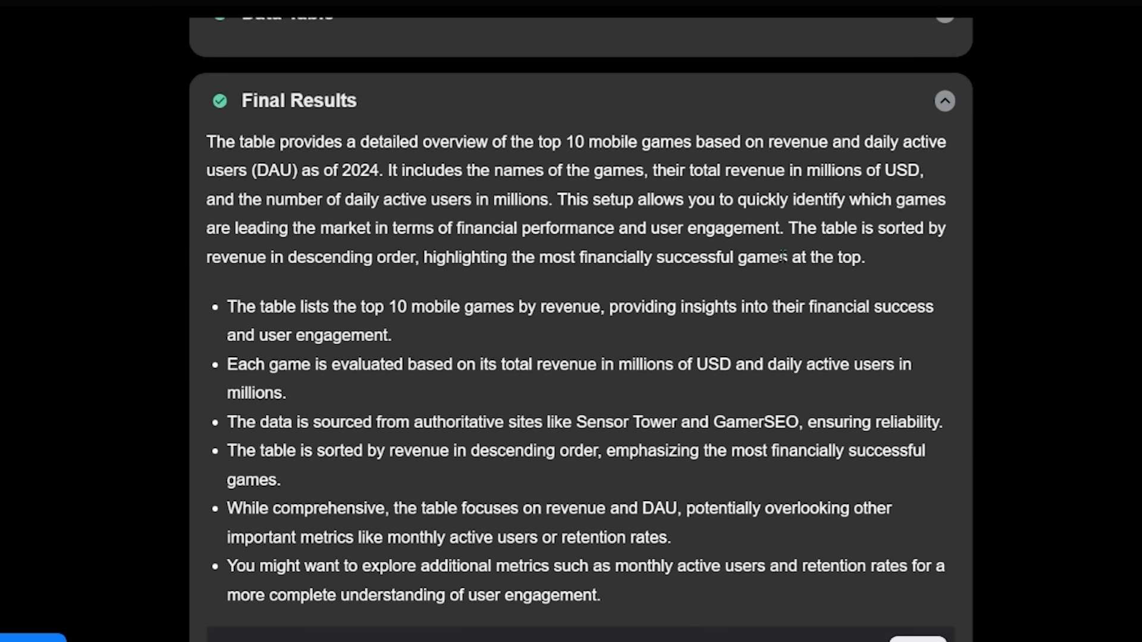
mouse_move(1103, 322)
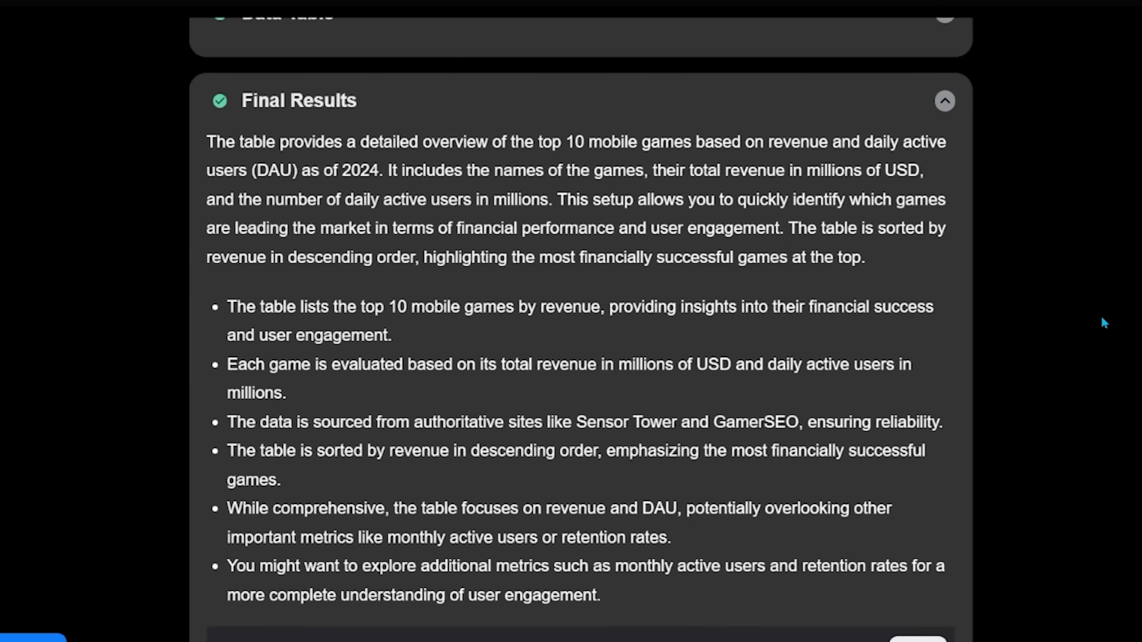
mouse_move(607, 202)
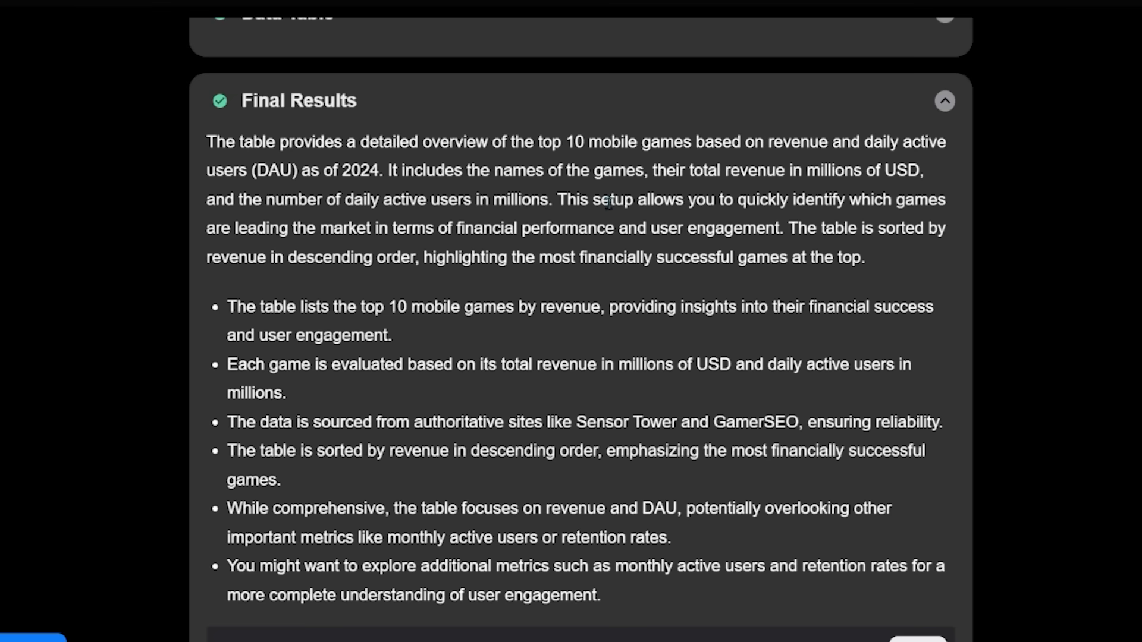
mouse_move(823, 193)
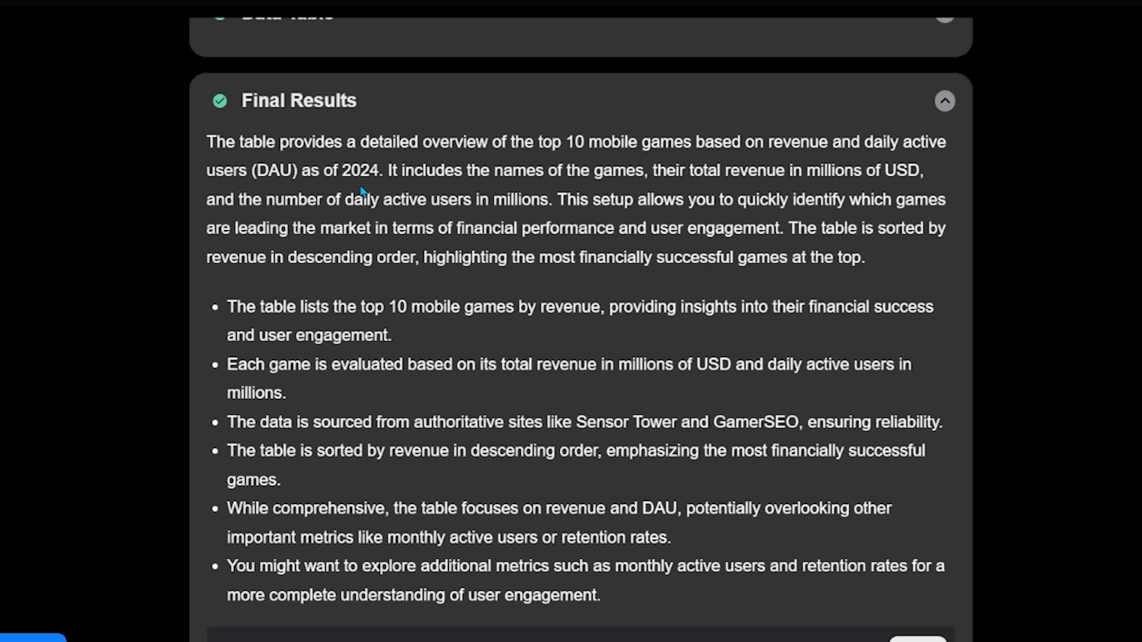
scroll(down, 3)
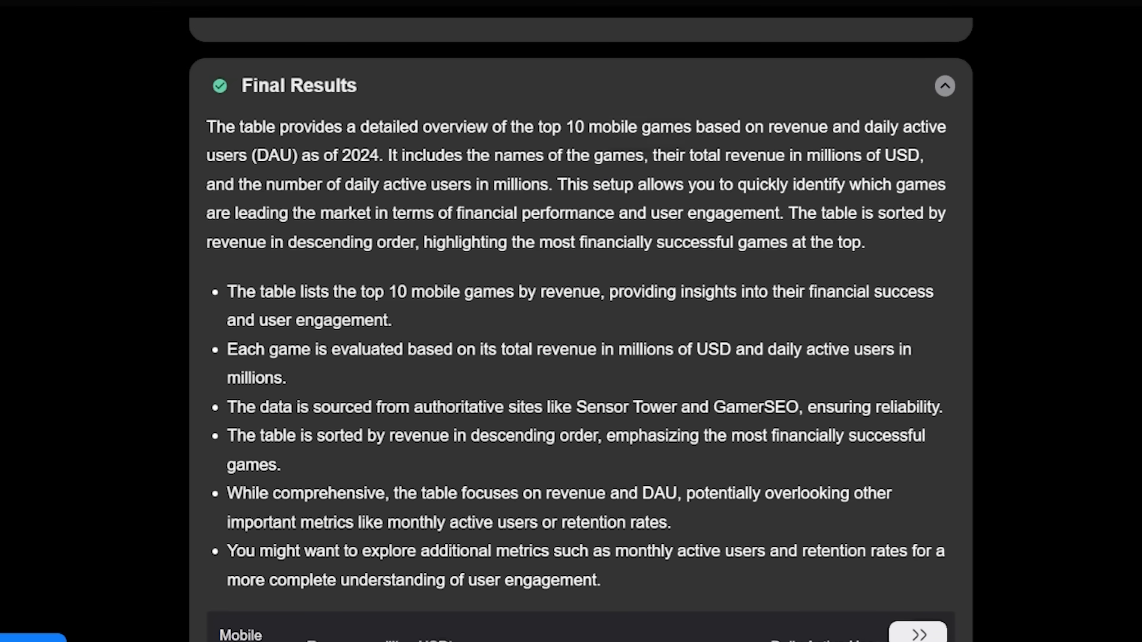
scroll(down, 3)
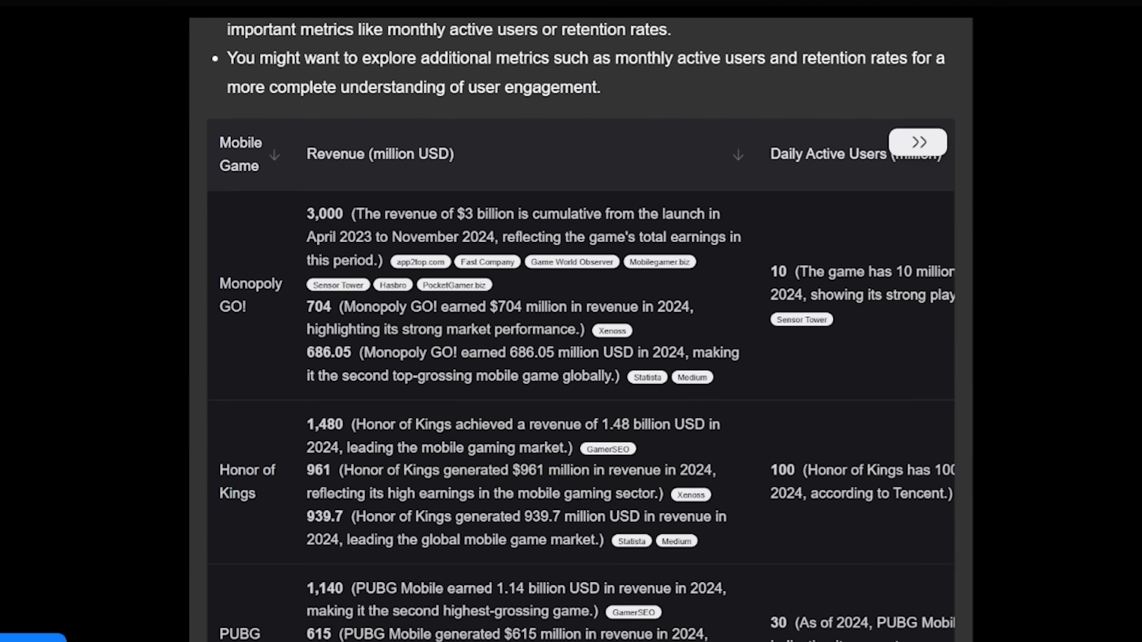
scroll(down, 3)
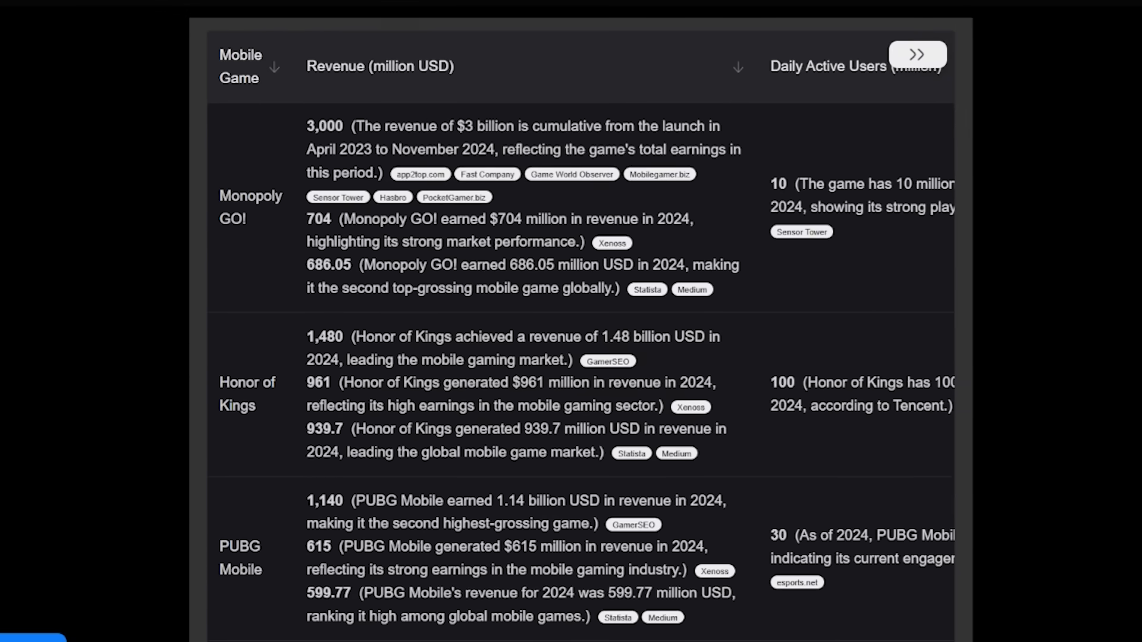
scroll(down, 3)
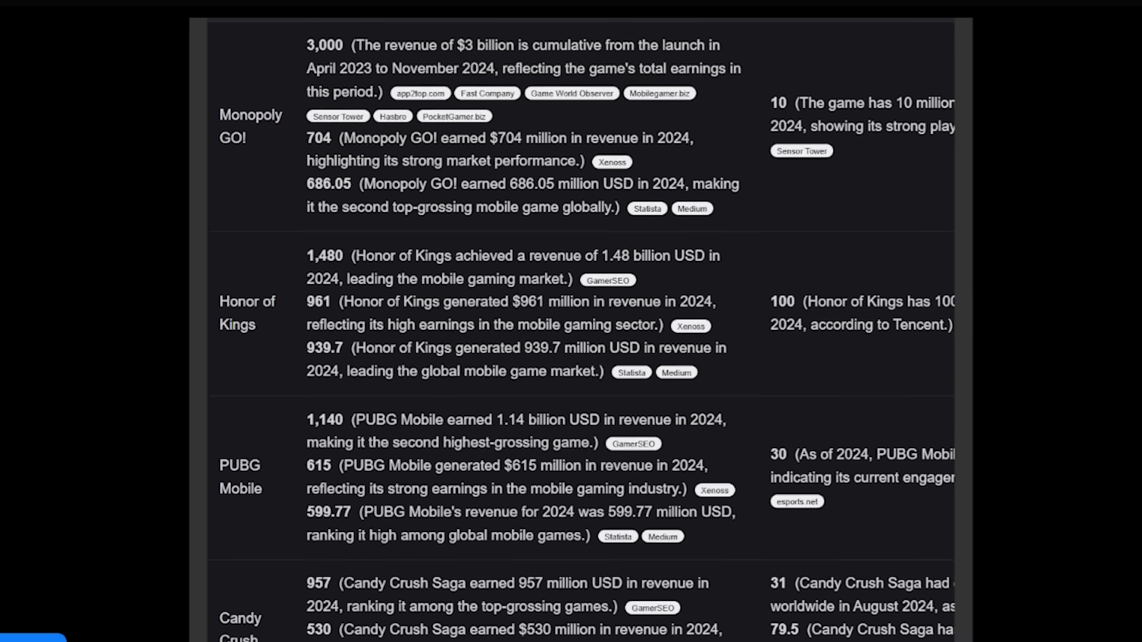